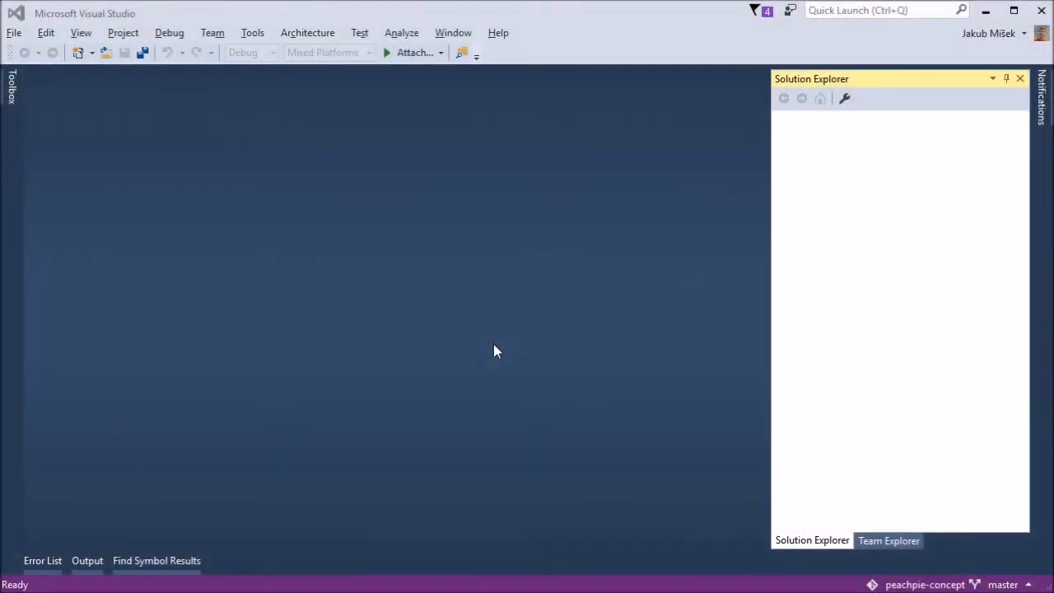
Open the Peachpie solution from the File menu.
{"action": "left_click", "coordinate": [13, 33]}
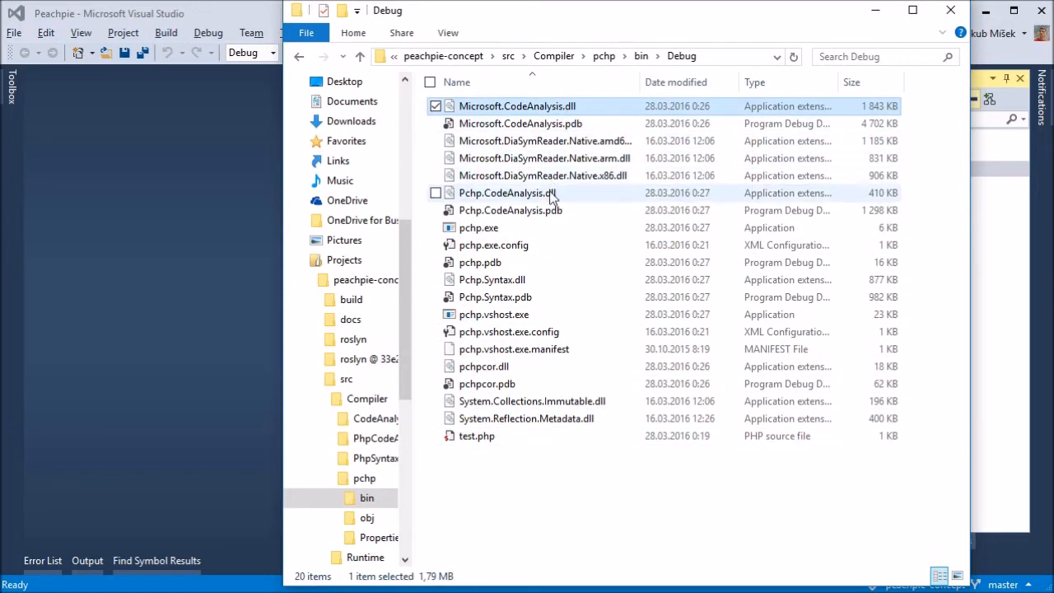
Mark Pchp.CodeAnalysis.dll and pchpcor.dll among the compiler files in Debug.
{"action": "left_click", "coordinate": [479, 227]}
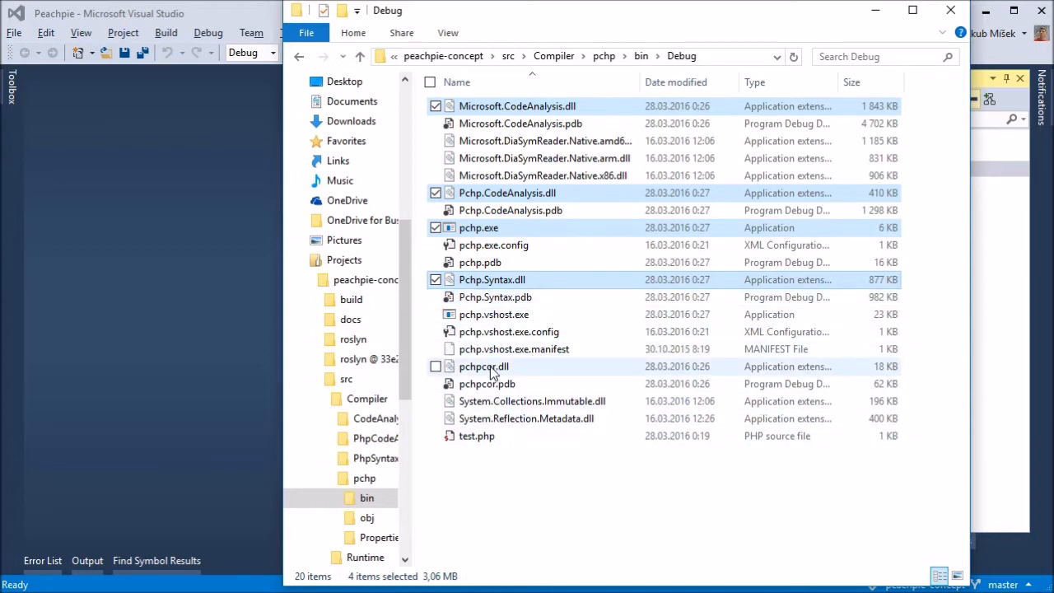
{"action": "left_click", "coordinate": [484, 367]}
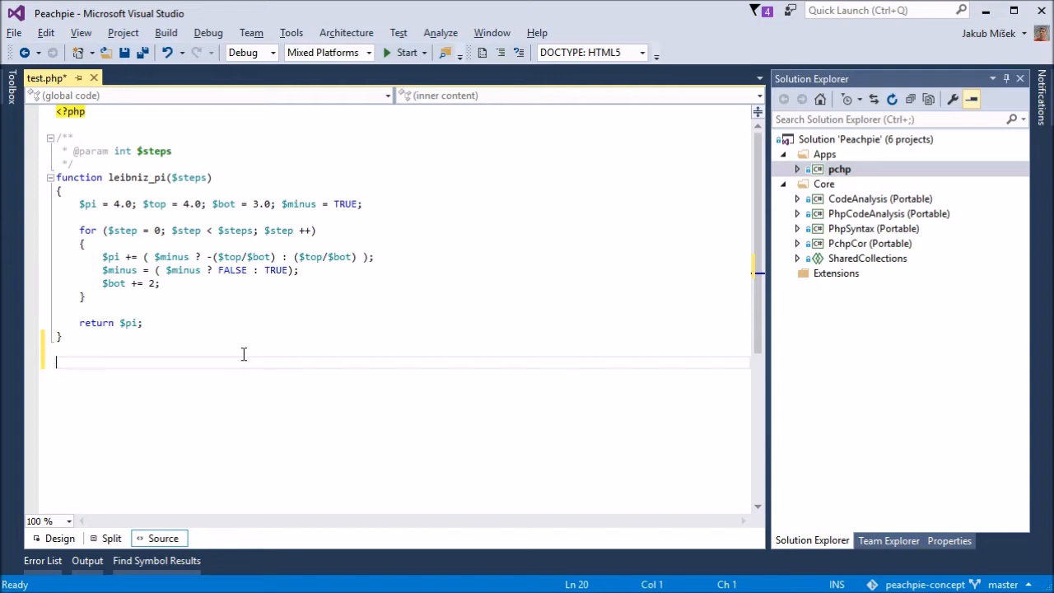
End test.php with echo "Computing PI:", leibniz_pi(...); and echo "Done."; then save.
{"action": "type", "text": "echo"}
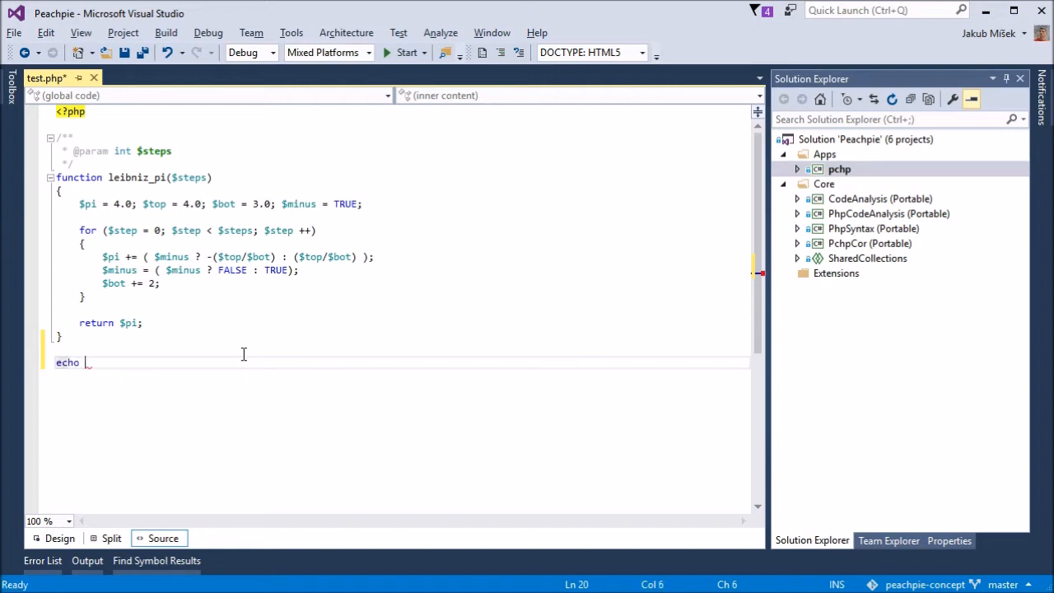
{"action": "type", "text": "\"Computing PI"}
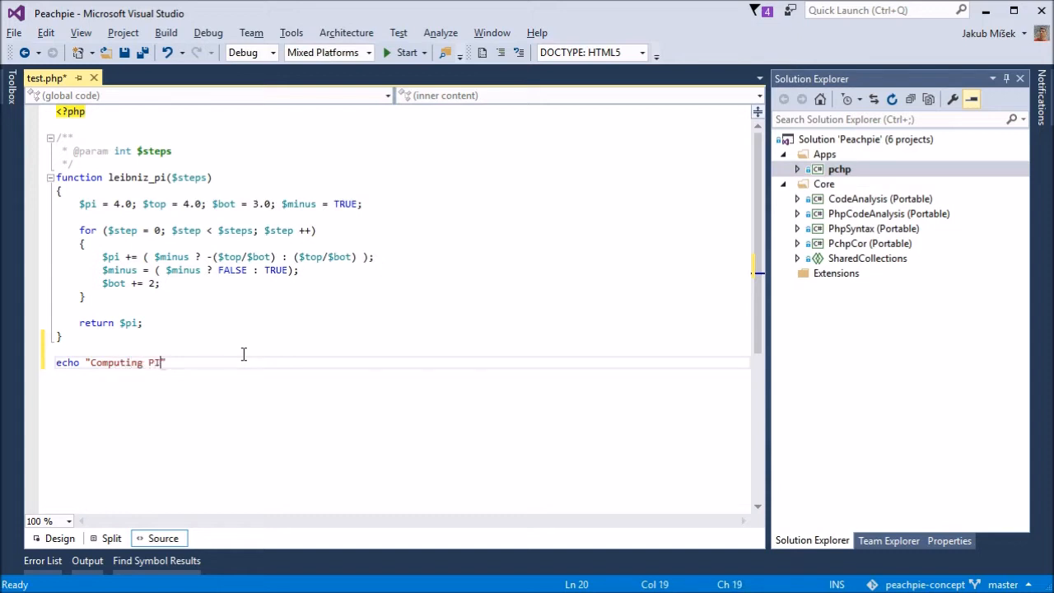
{"action": "type", "text": "\""}
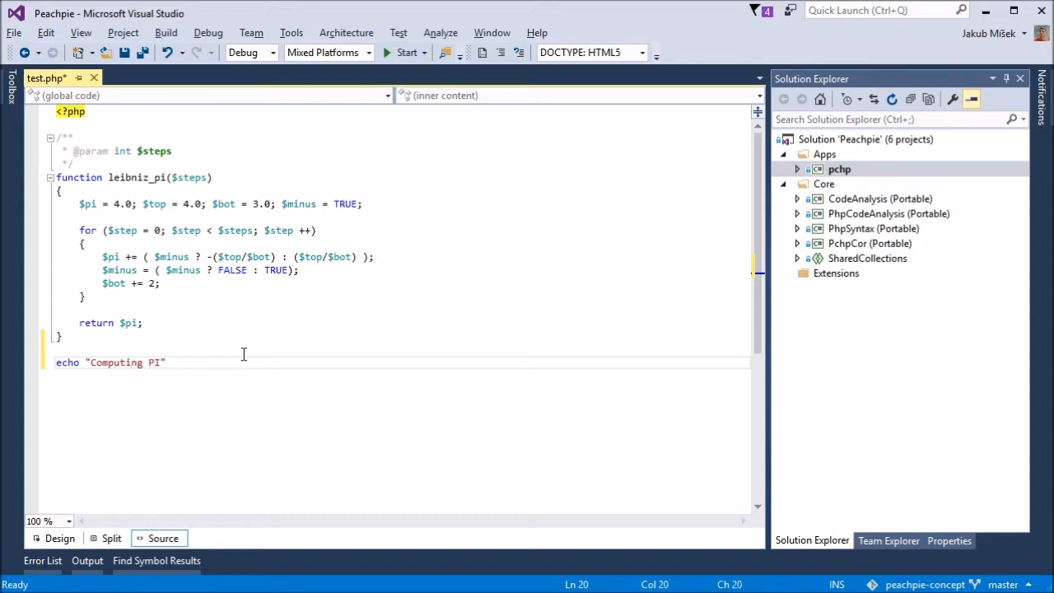
{"action": "type", "text": ":\","}
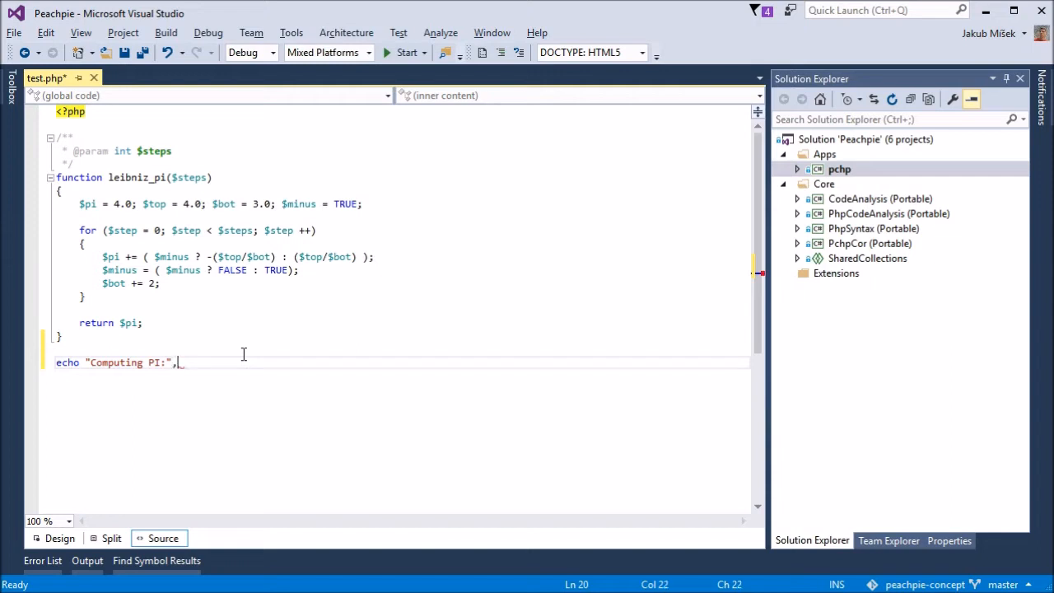
{"action": "type", "text": "leibniz_pi()"}
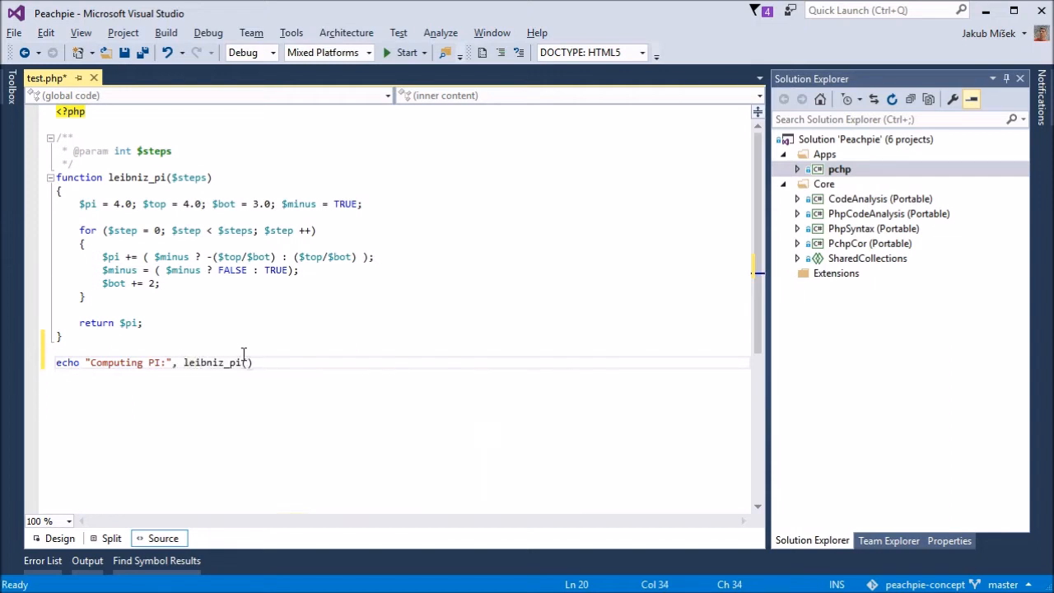
{"action": "type", "text": "1000000"}
{"action": "type", "text": "echo \""}
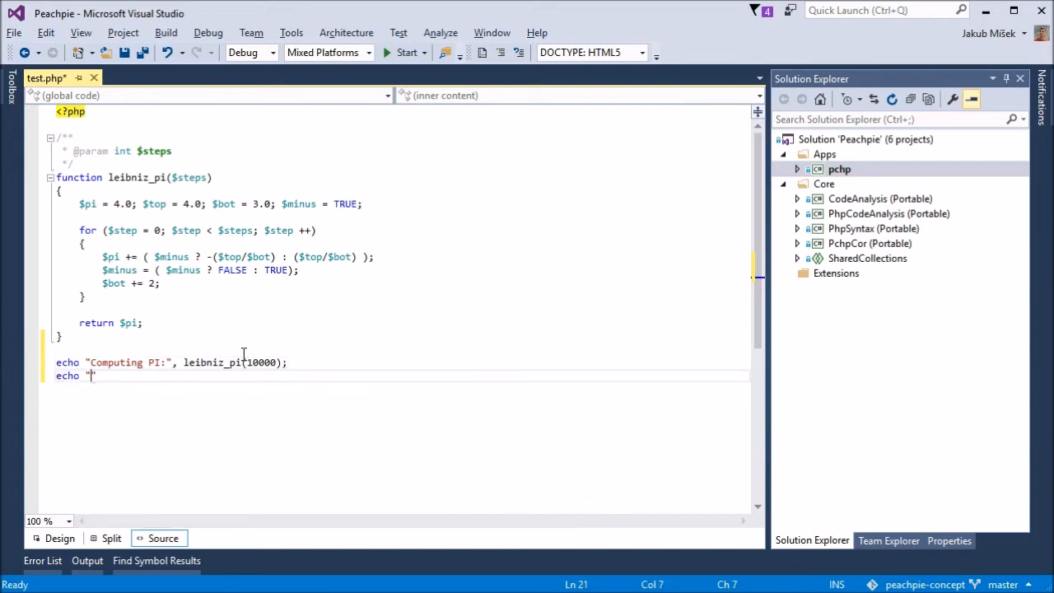
{"action": "type", "text": "Done."}
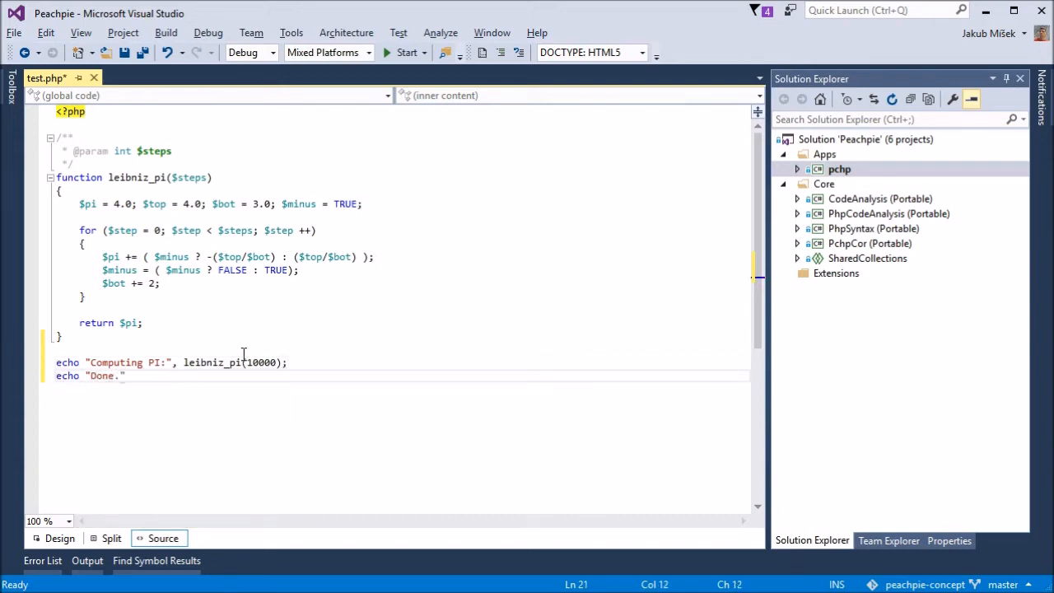
{"action": "key", "text": "ctrl+s"}
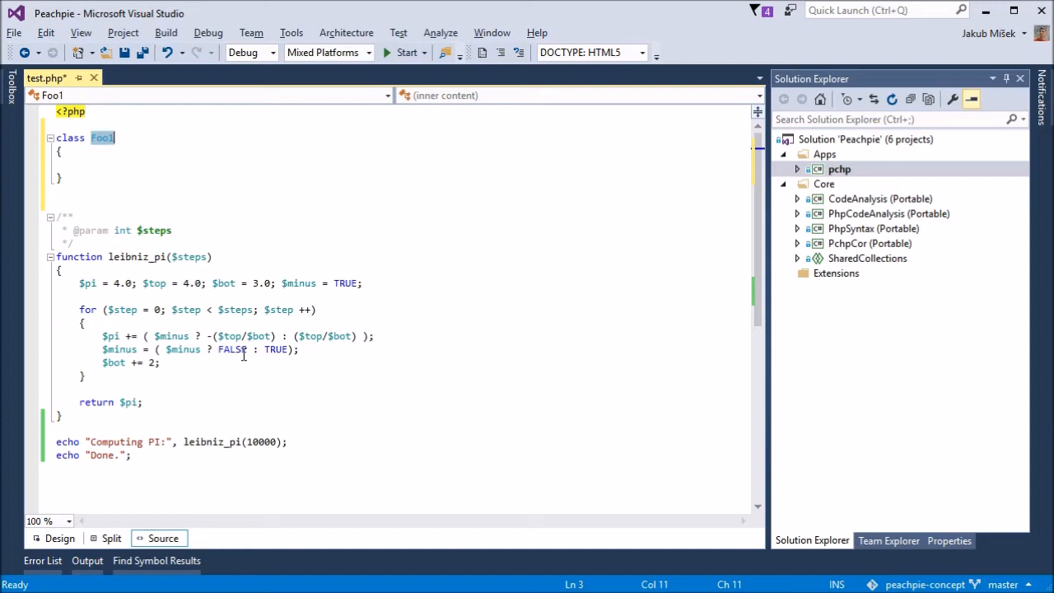
Add class Test with static function leibniz($count) returning leibniz_pi($count).
{"action": "type", "text": "Test"}
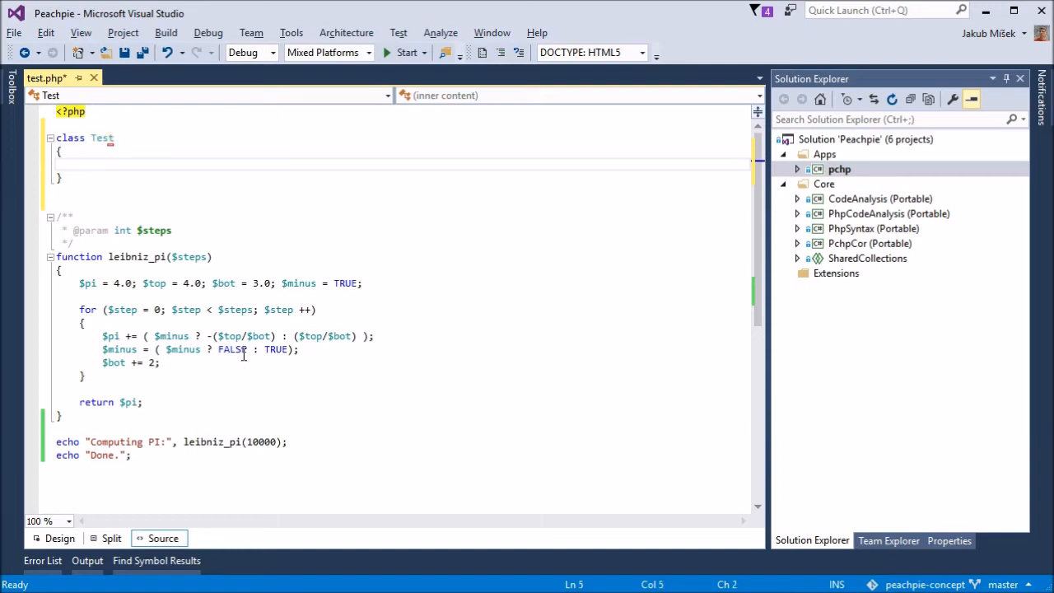
{"action": "type", "text": "static function Foo2("}
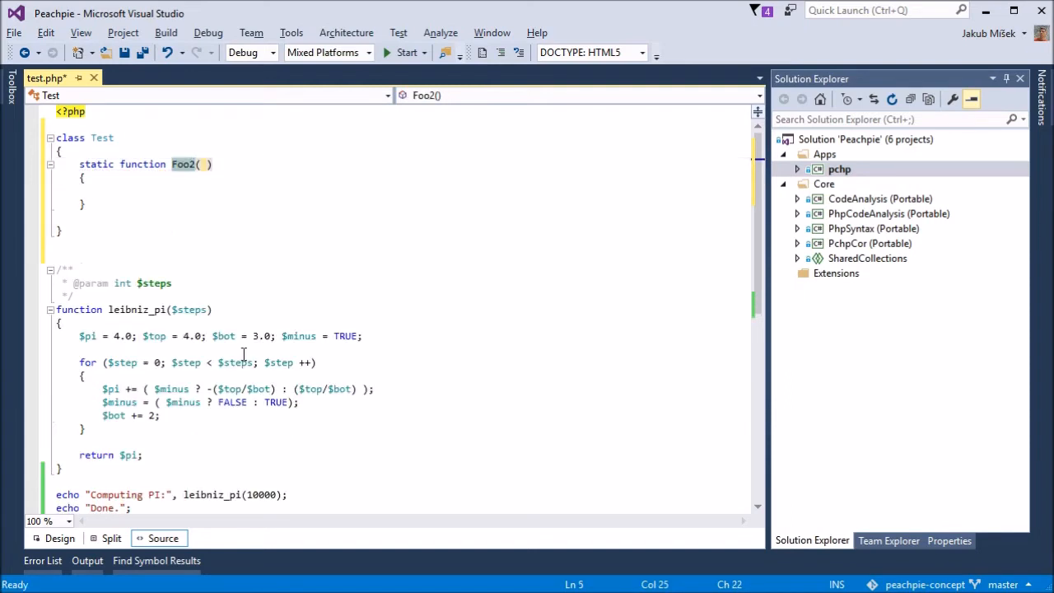
{"action": "type", "text": "leibniz($count"}
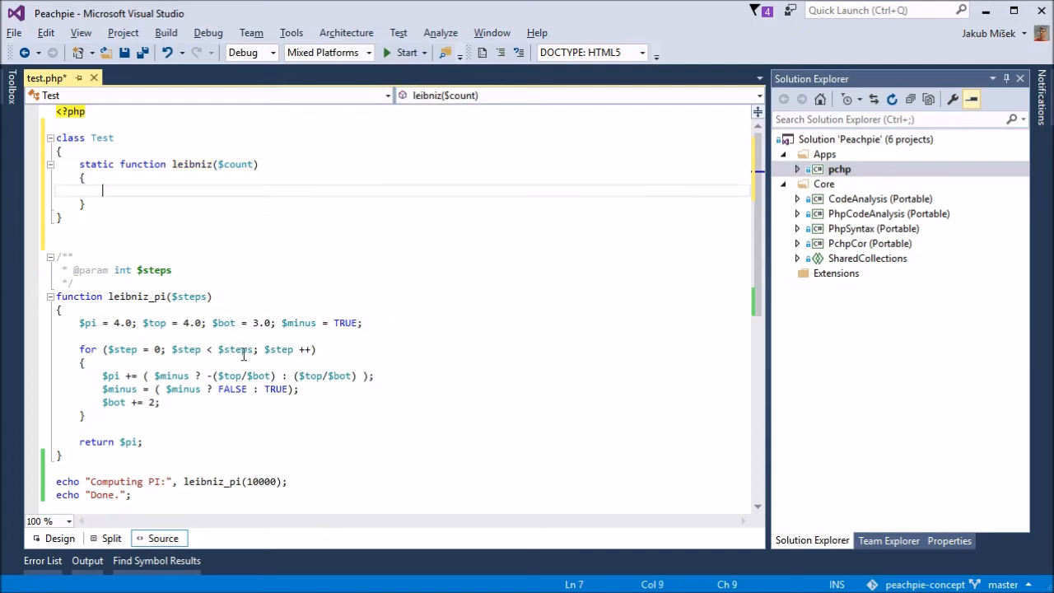
{"action": "type", "text": "return"}
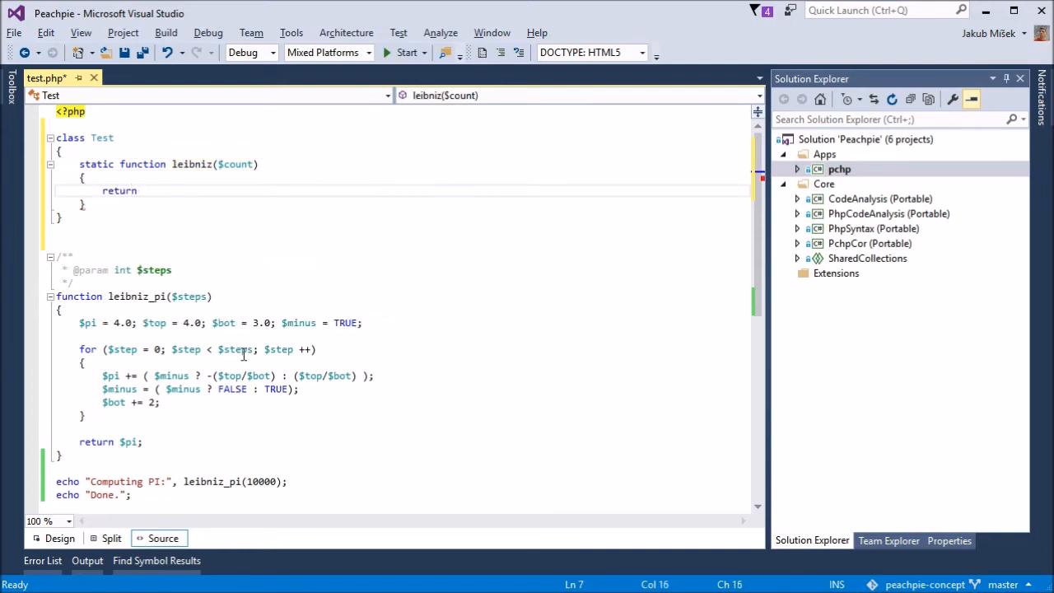
{"action": "type", "text": "leibniz_pi"}
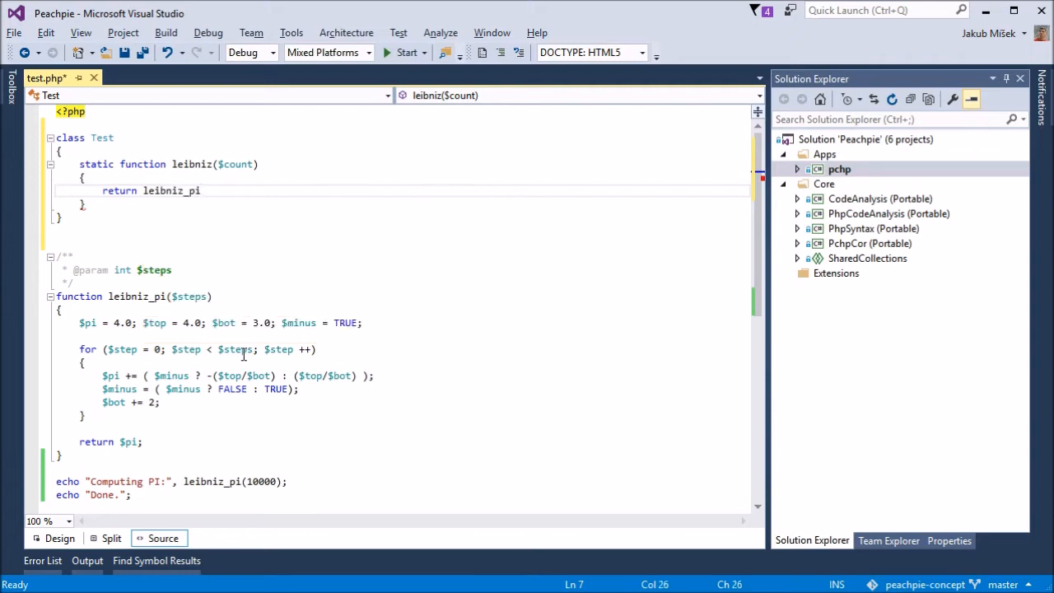
{"action": "type", "text": "(count);"}
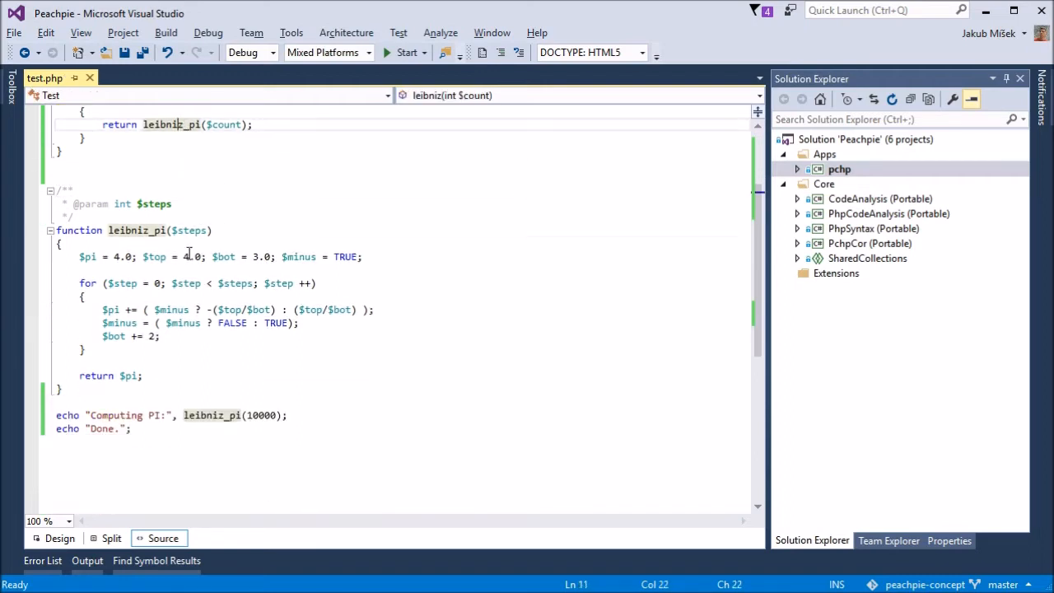
Compile test.php into test.exe with pchp /target:exe in the Debug folder.
{"action": "scroll", "scroll_direction": "up", "scroll_amount": 3}
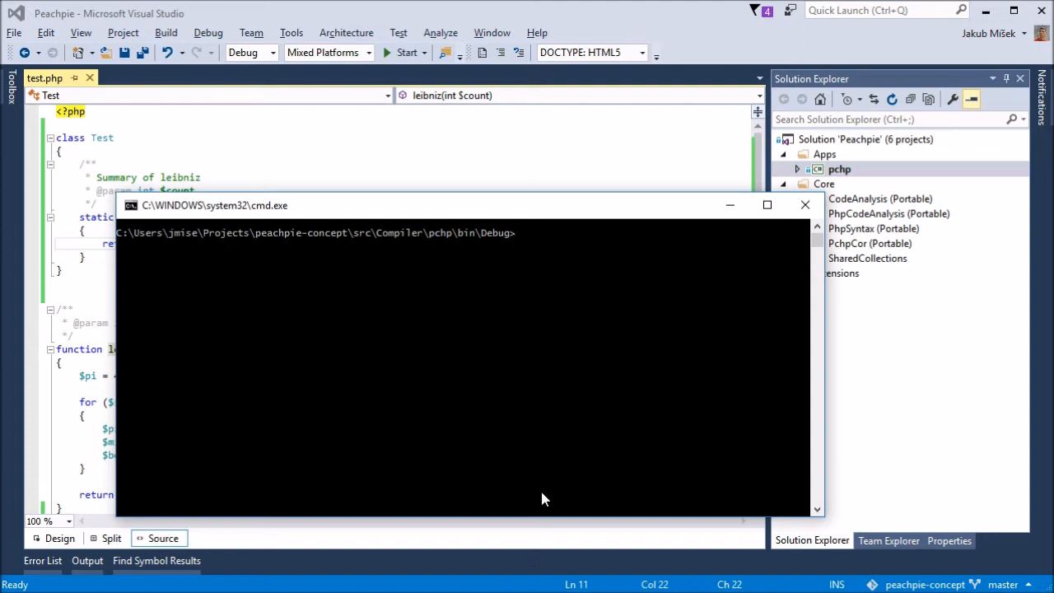
{"action": "type", "text": "pchp /"}
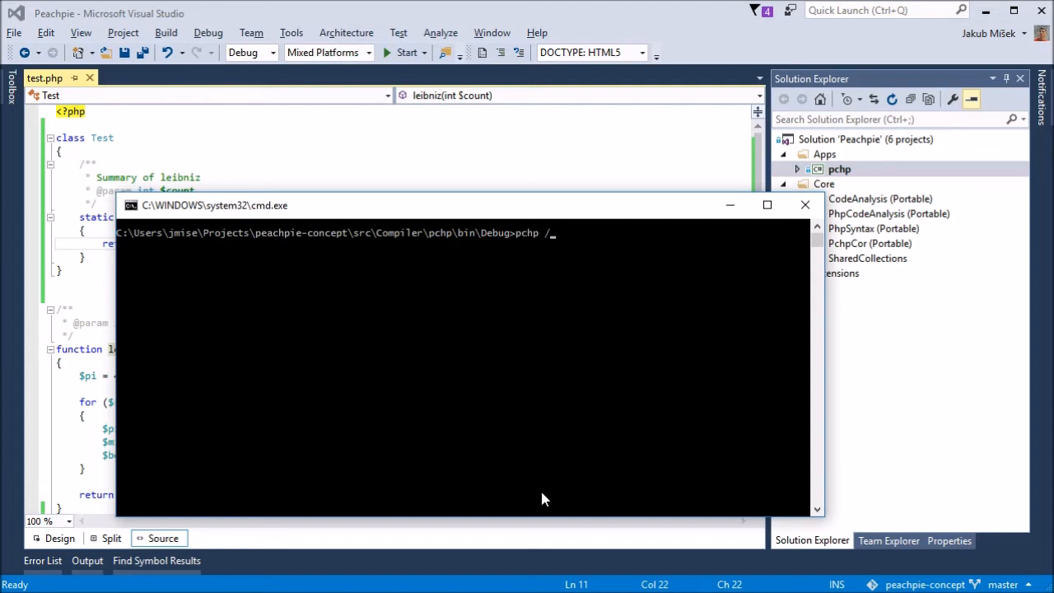
{"action": "type", "text": "target"}
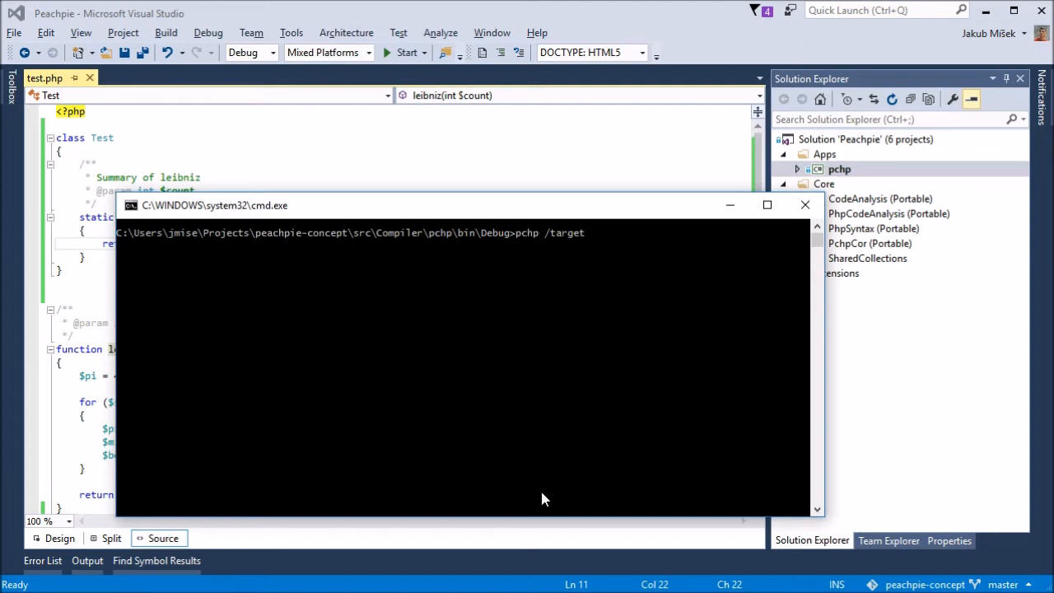
{"action": "type", "text": ":exe te"}
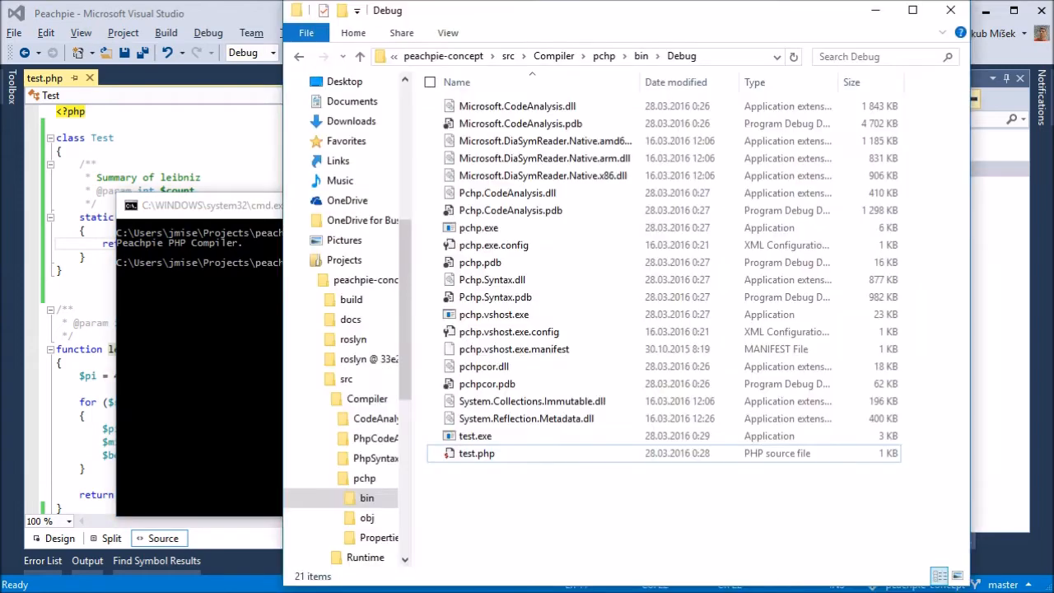
Pick test.exe in the Debug folder to run the compiled program.
{"action": "left_click", "coordinate": [475, 435]}
{"action": "type", "text": "test.exe"}
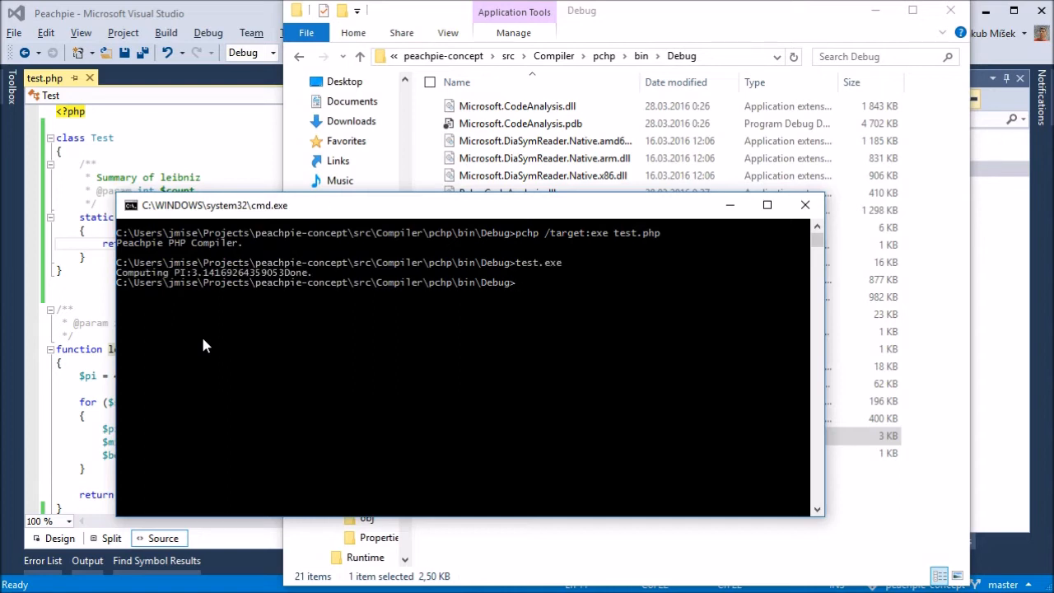
{"action": "mouse_move", "coordinate": [485, 372]}
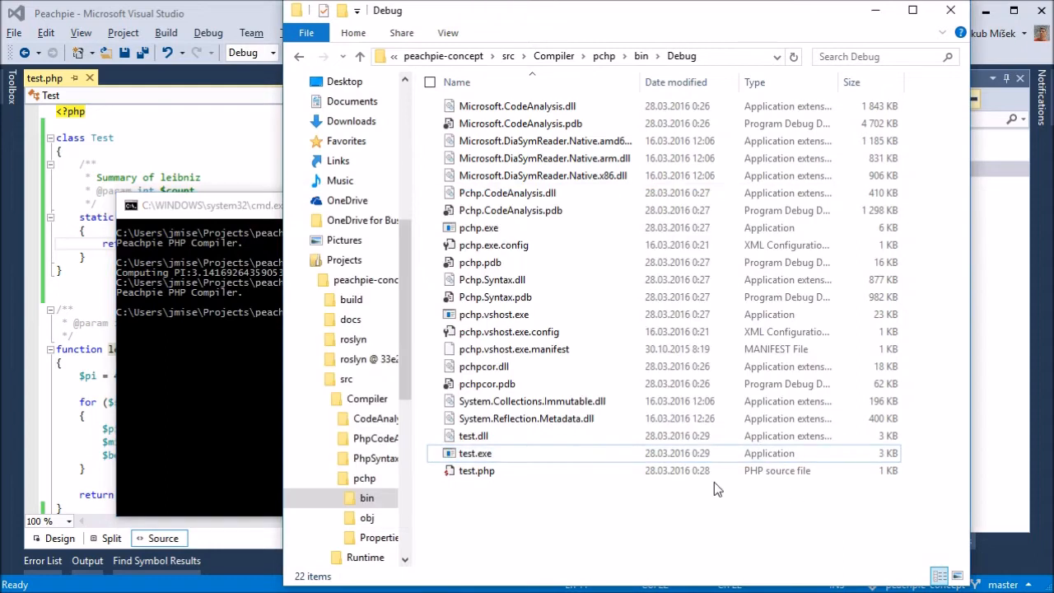
Load test.dll into ILSpy to view its assembly information.
{"action": "left_click", "coordinate": [472, 435]}
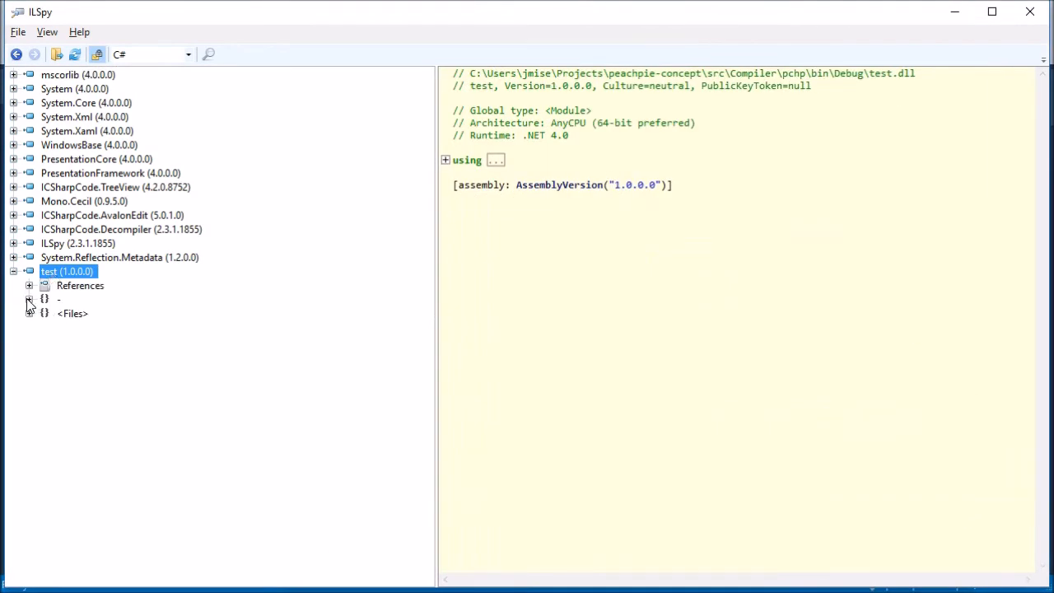
Expand the test assembly namespace and test_php members to show leibniz_pi decompiled.
{"action": "left_click", "coordinate": [29, 298]}
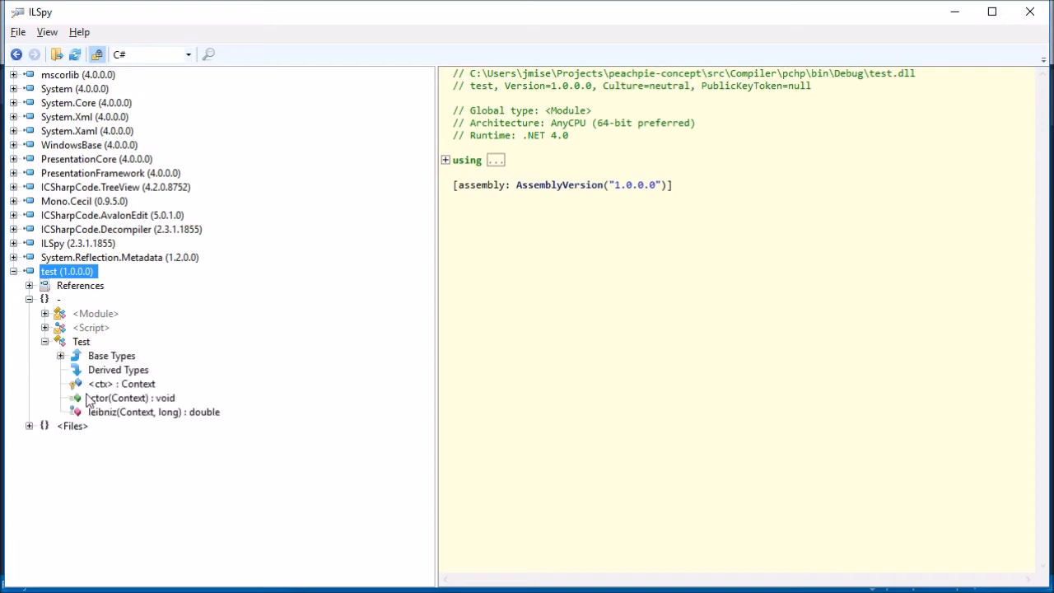
{"action": "left_click", "coordinate": [153, 412]}
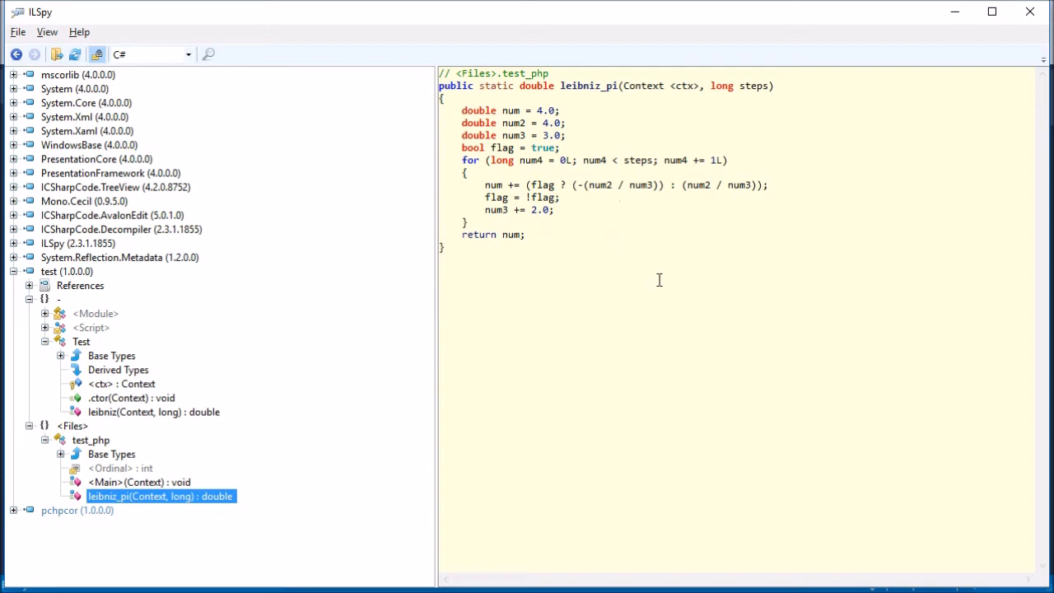
{"action": "mouse_move", "coordinate": [704, 276]}
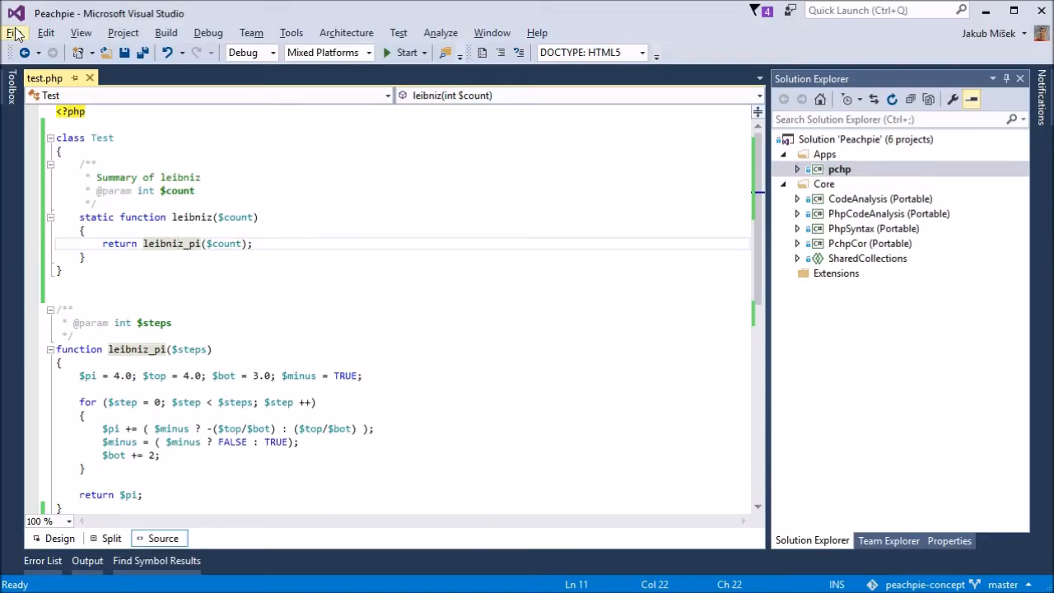
Create a new Visual C# Console Application project named PeachpieTest.
{"action": "left_click", "coordinate": [13, 33]}
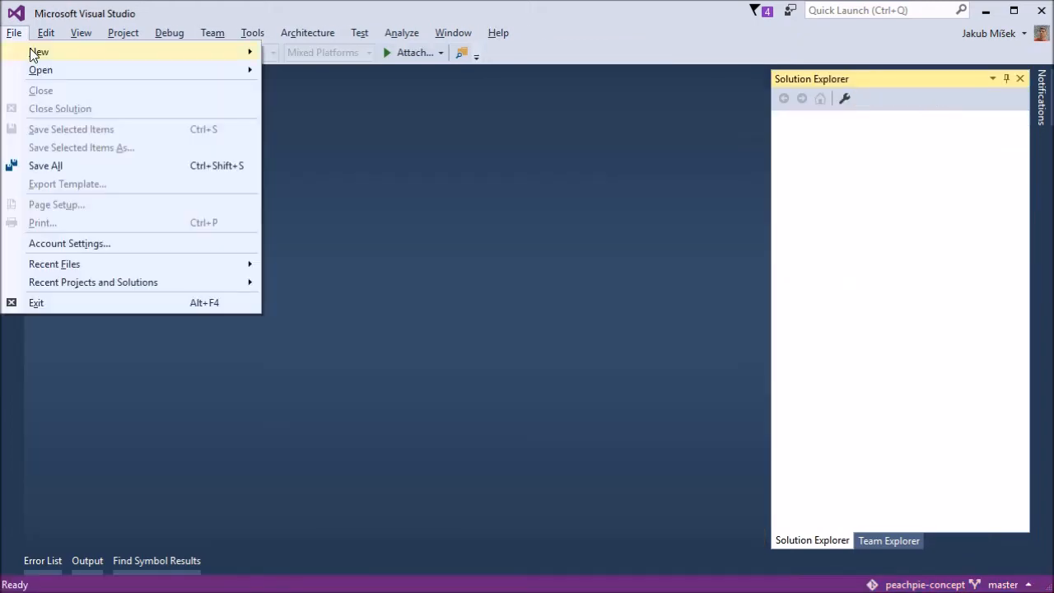
{"action": "left_click", "coordinate": [39, 52]}
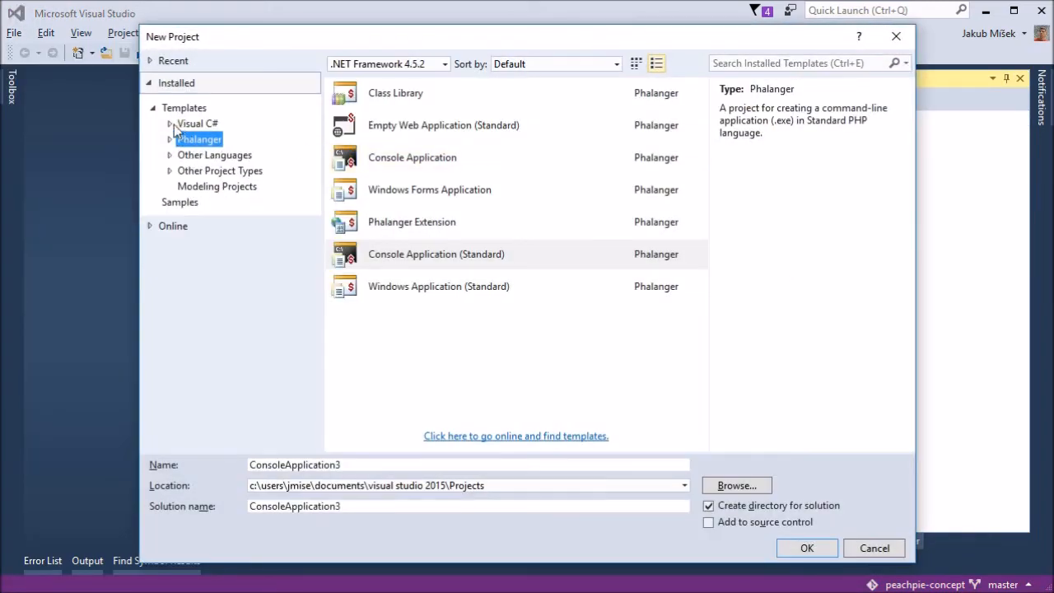
{"action": "left_click", "coordinate": [196, 122]}
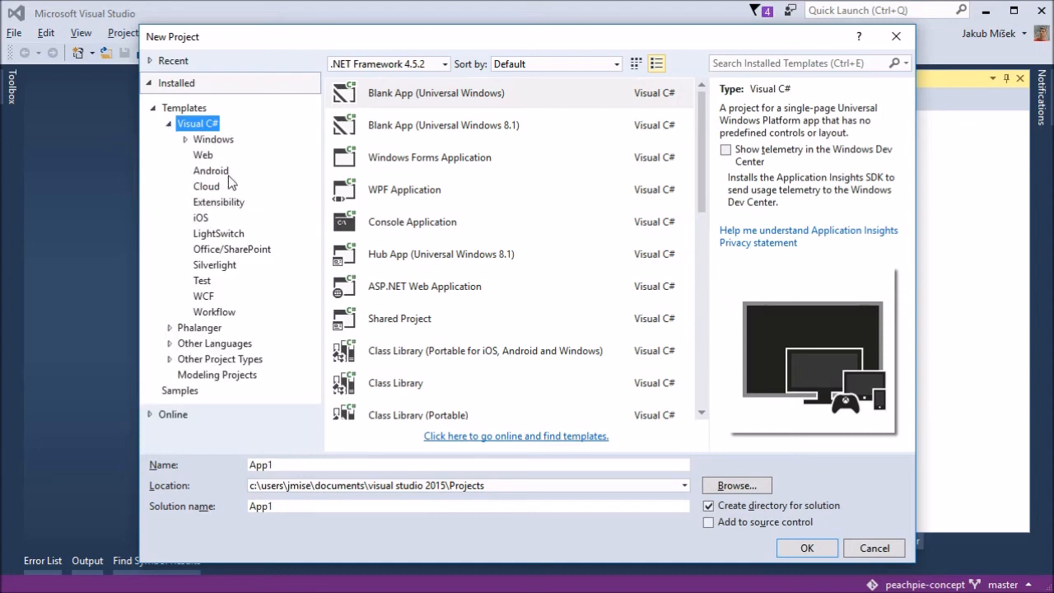
{"action": "left_click", "coordinate": [411, 221]}
{"action": "type", "text": "P"}
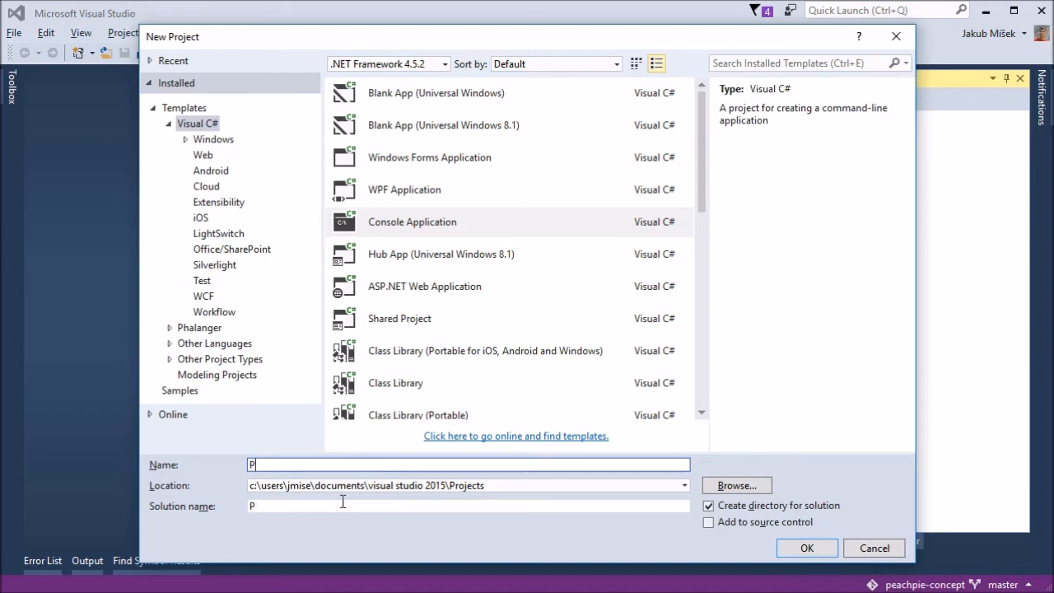
{"action": "type", "text": "eachpieTesty"}
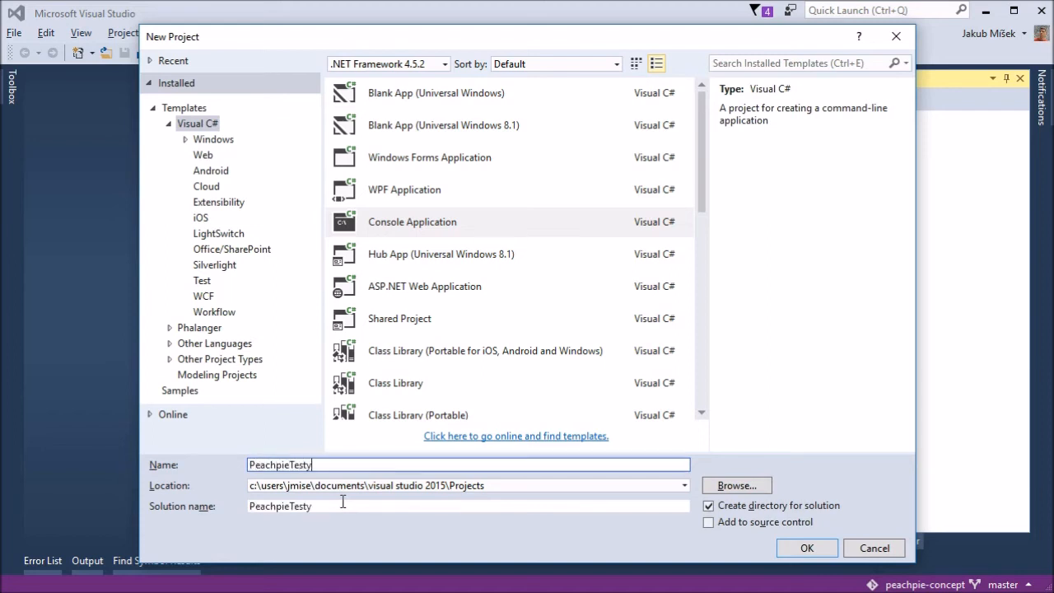
{"action": "left_click", "coordinate": [806, 547]}
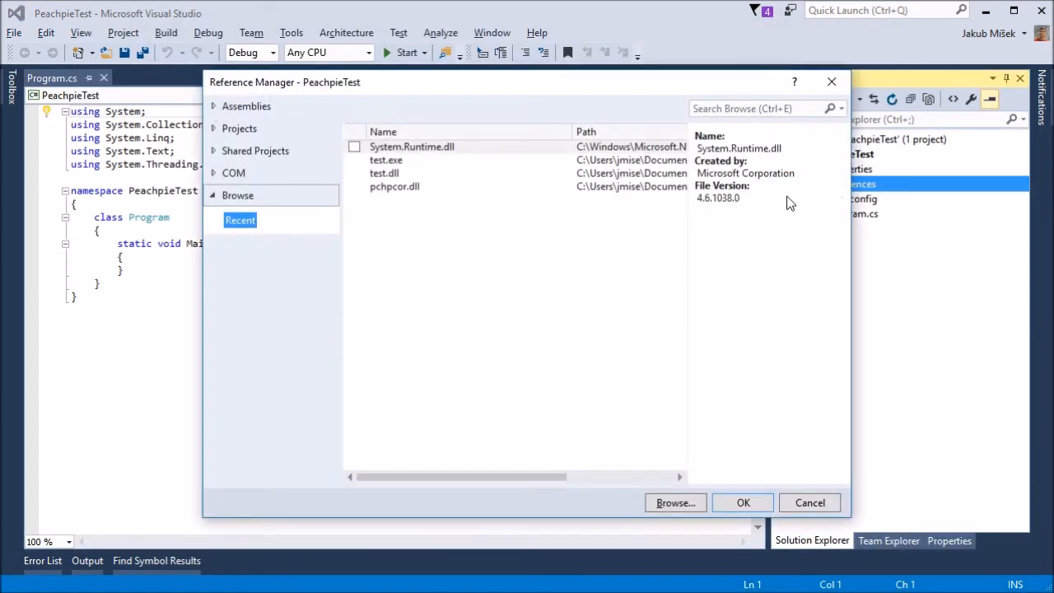
Browse to Debug and add test.dll and pchpcor.dll as project references.
{"action": "left_click", "coordinate": [675, 502]}
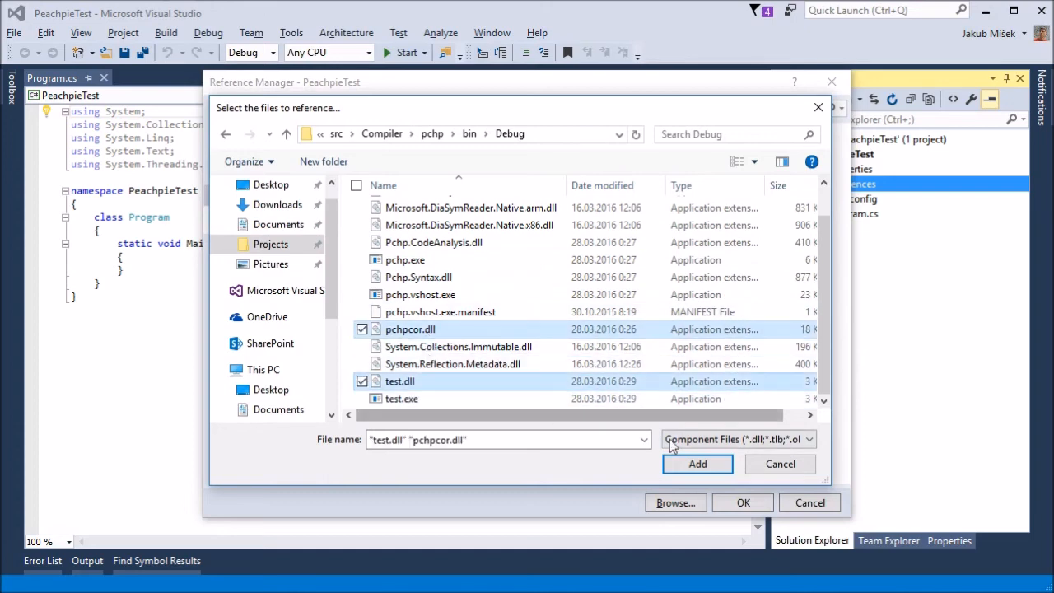
{"action": "left_click", "coordinate": [697, 463]}
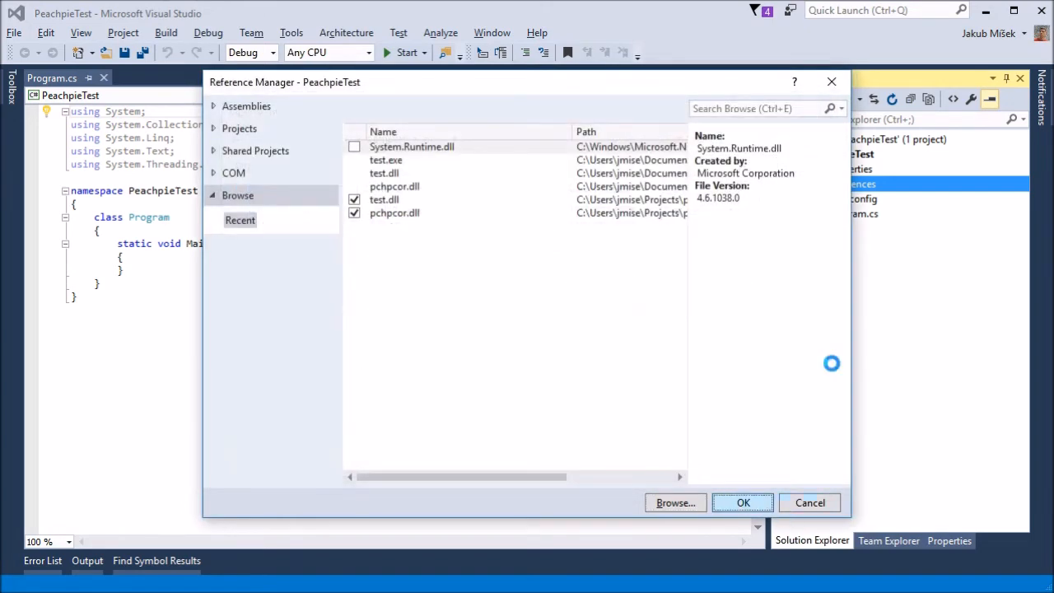
{"action": "left_click", "coordinate": [742, 503]}
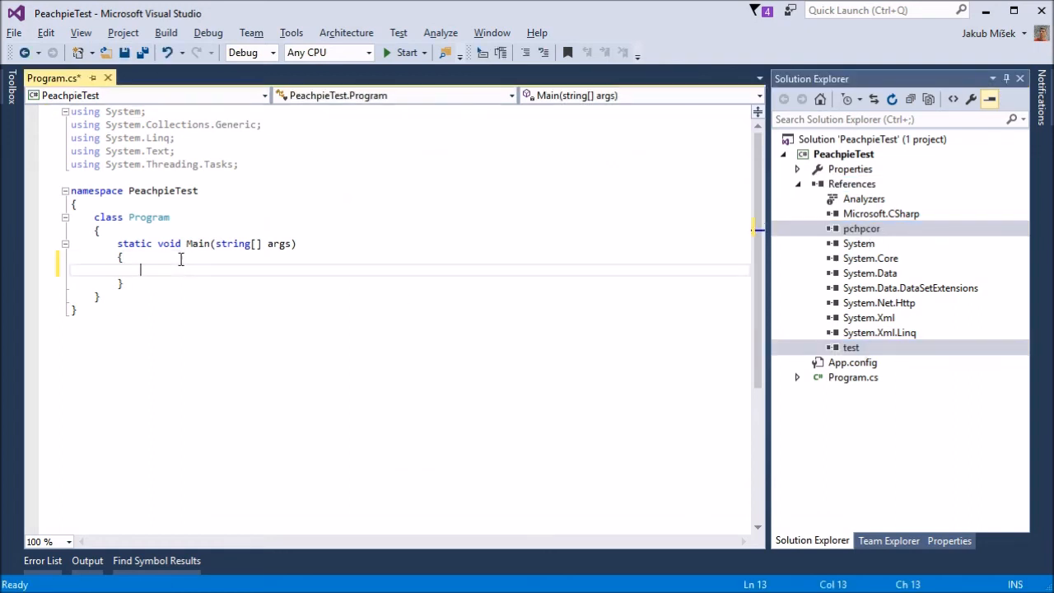
Write var pi = Test.leibniz(... and var ctx = Context.CreateConsole(), importing Pchp.Core via IntelliSense.
{"action": "type", "text": "var"}
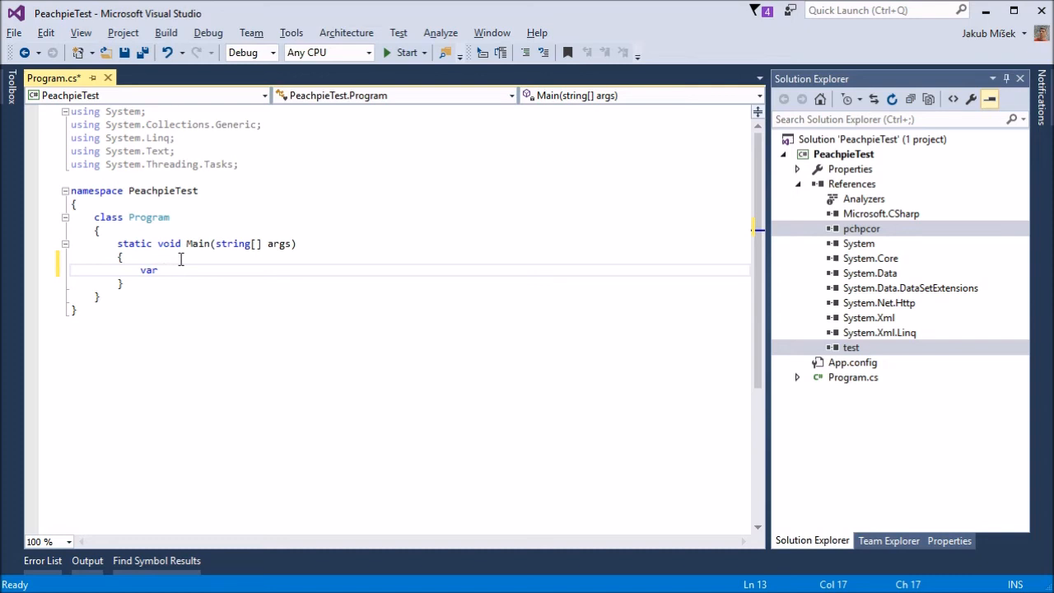
{"action": "type", "text": "pi ="}
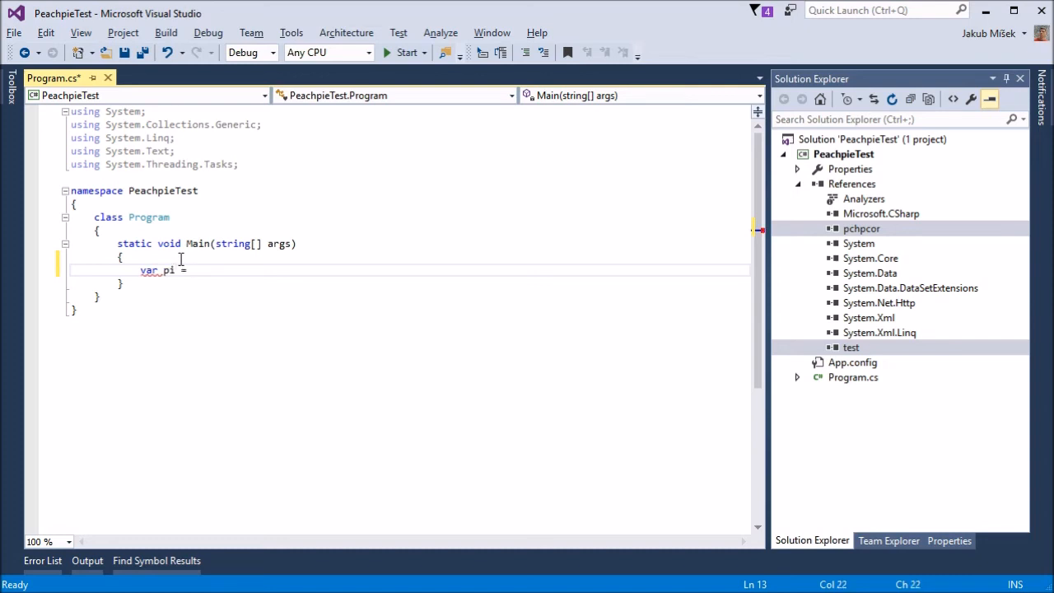
{"action": "type", "text": "Test"}
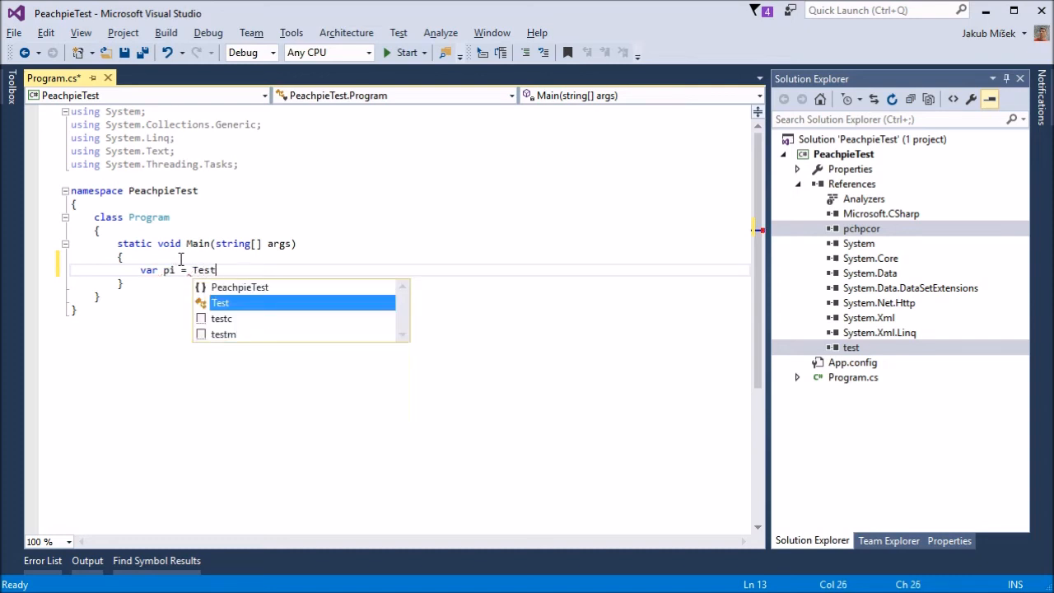
{"action": "type", "text": ".leibniz("}
{"action": "type", "text": "var"}
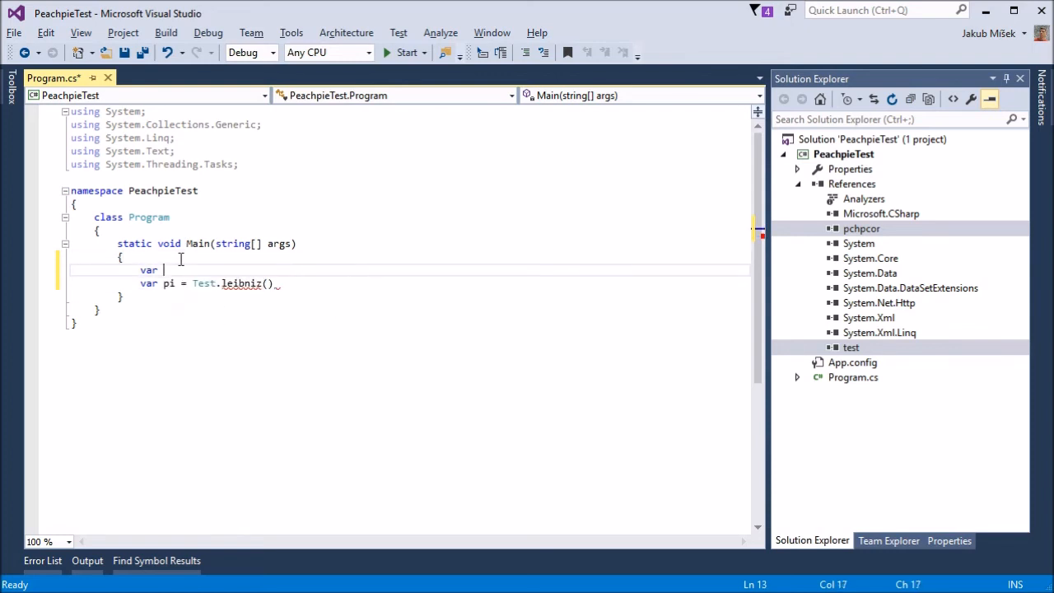
{"action": "type", "text": "ctx = c"}
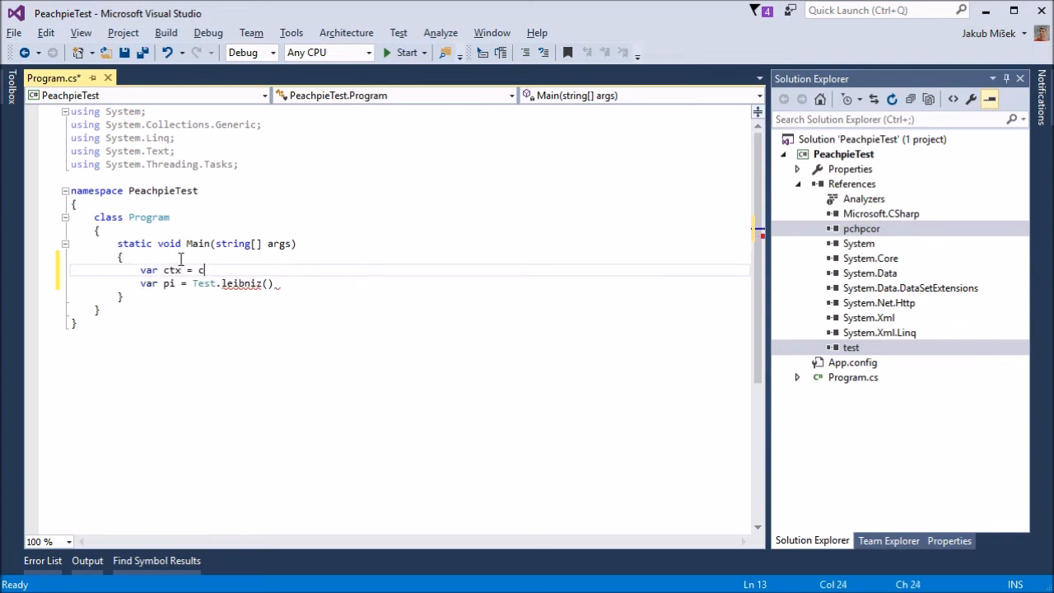
{"action": "type", "text": "n"}
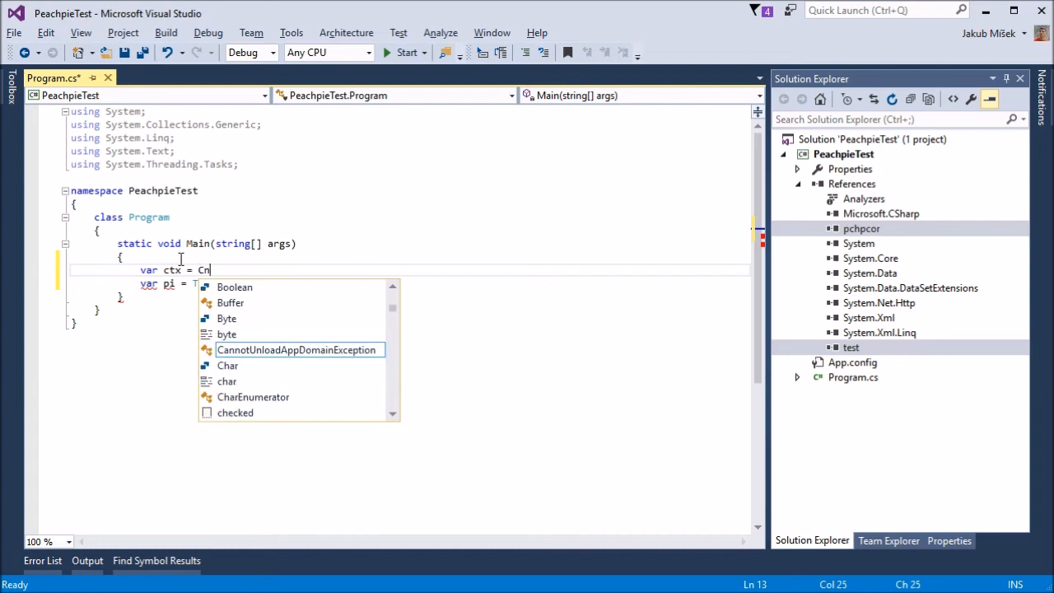
{"action": "type", "text": "ontext.CreateConsole();"}
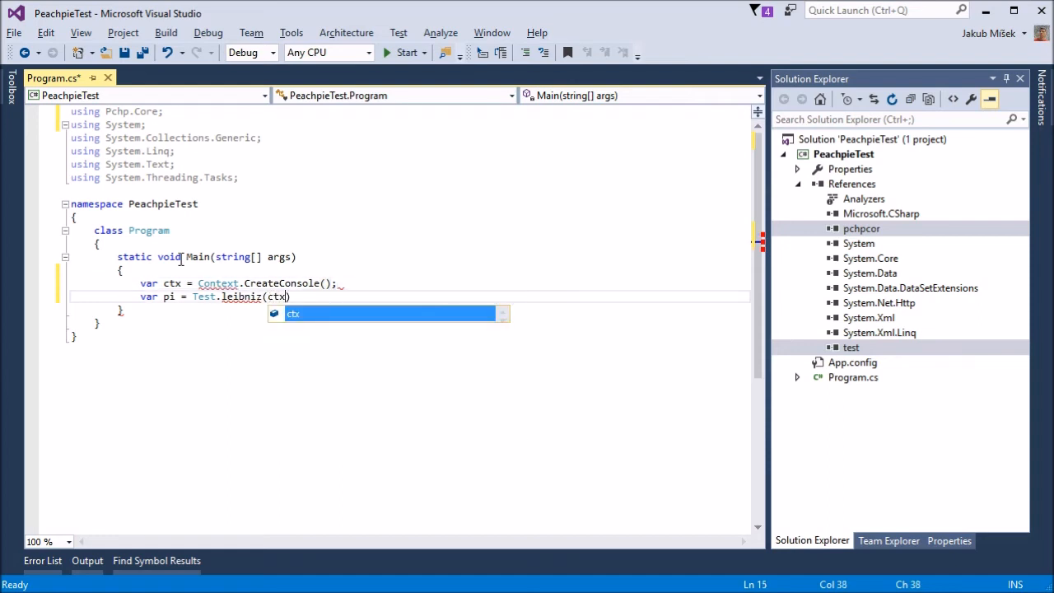
Complete the call as Test.leibniz(ctx, 10000); and begin the Console line.
{"action": "type", "text": ", 10000"}
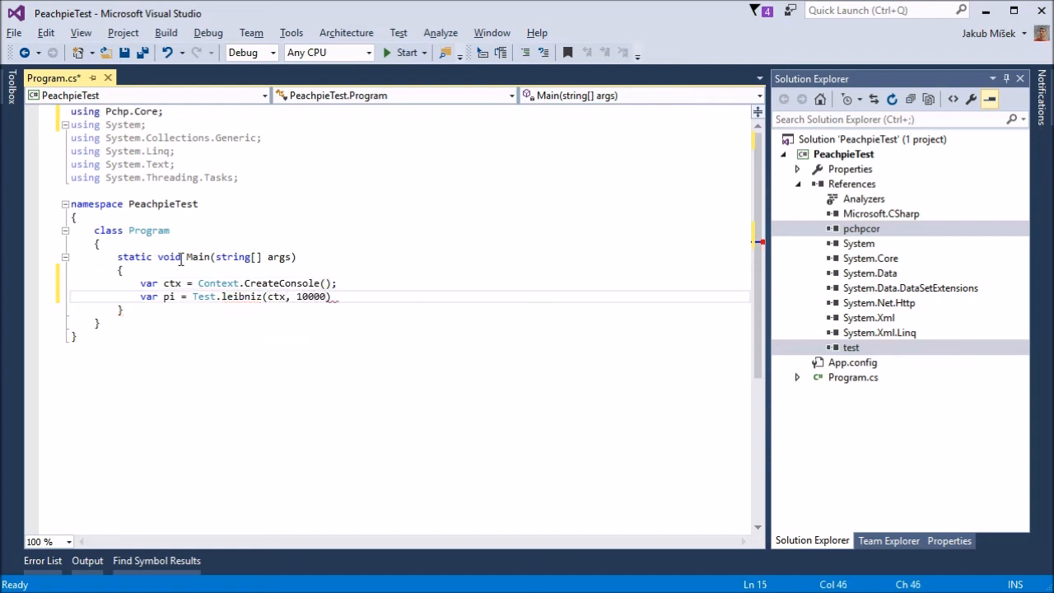
{"action": "type", "text": ";"}
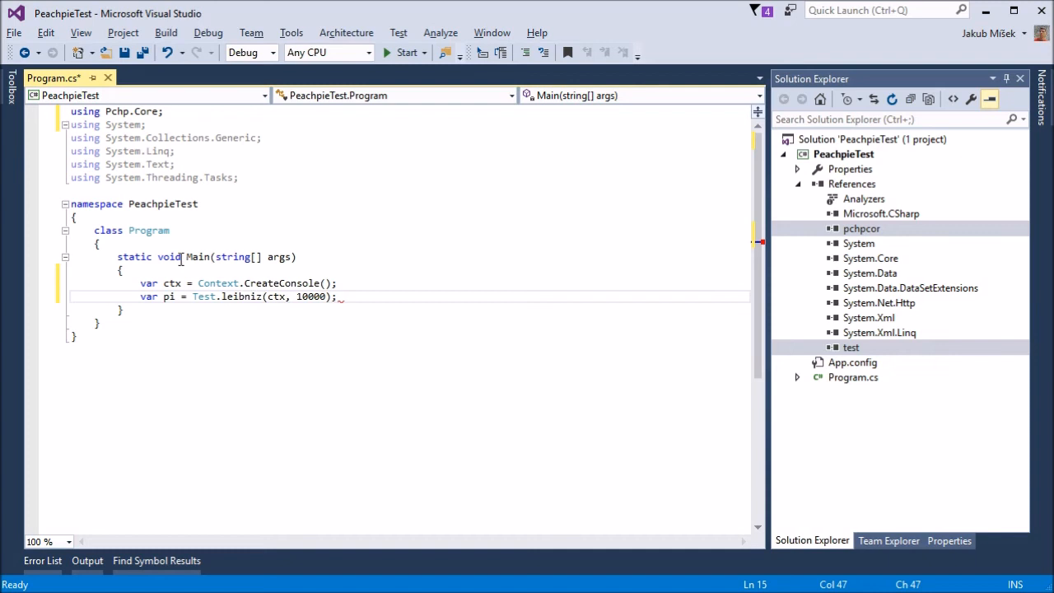
{"action": "type", "text": "console.WriteLine"}
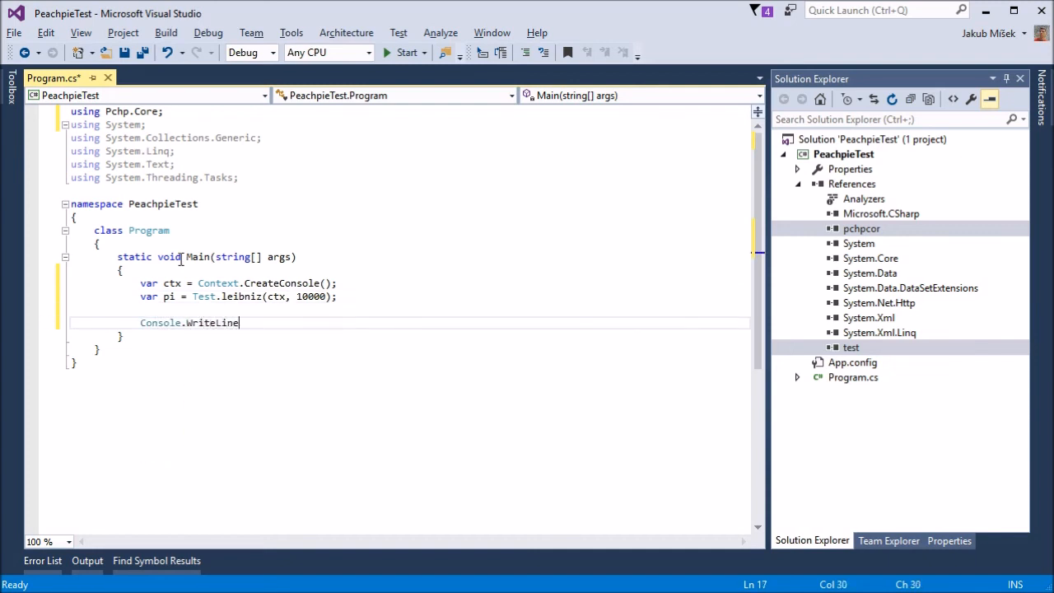
Write Console.WriteLine($"Pi is {pi}"); and save Program.cs.
{"action": "type", "text": "("}
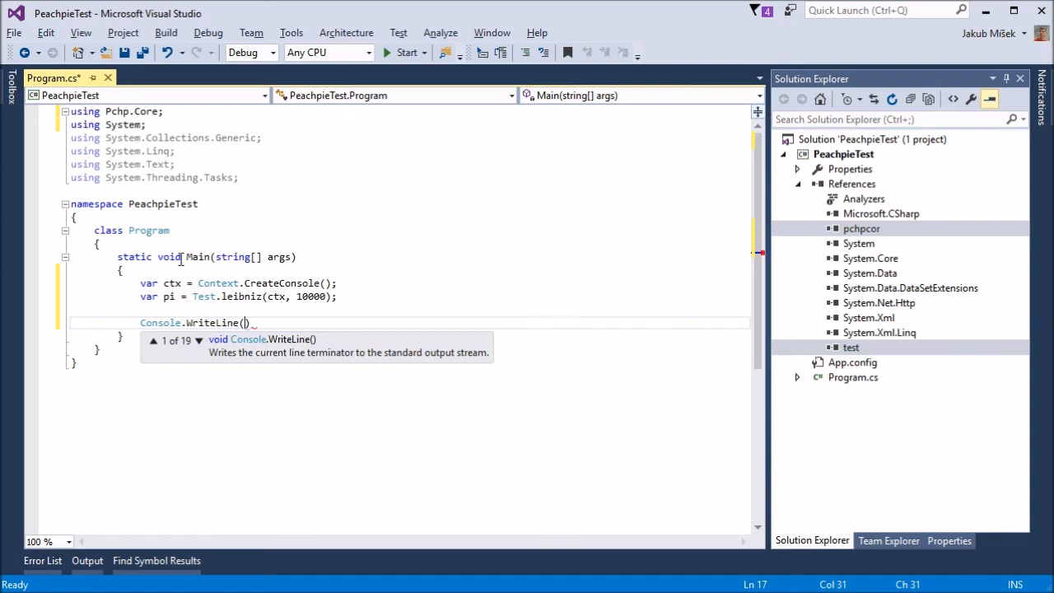
{"action": "type", "text": "$\""}
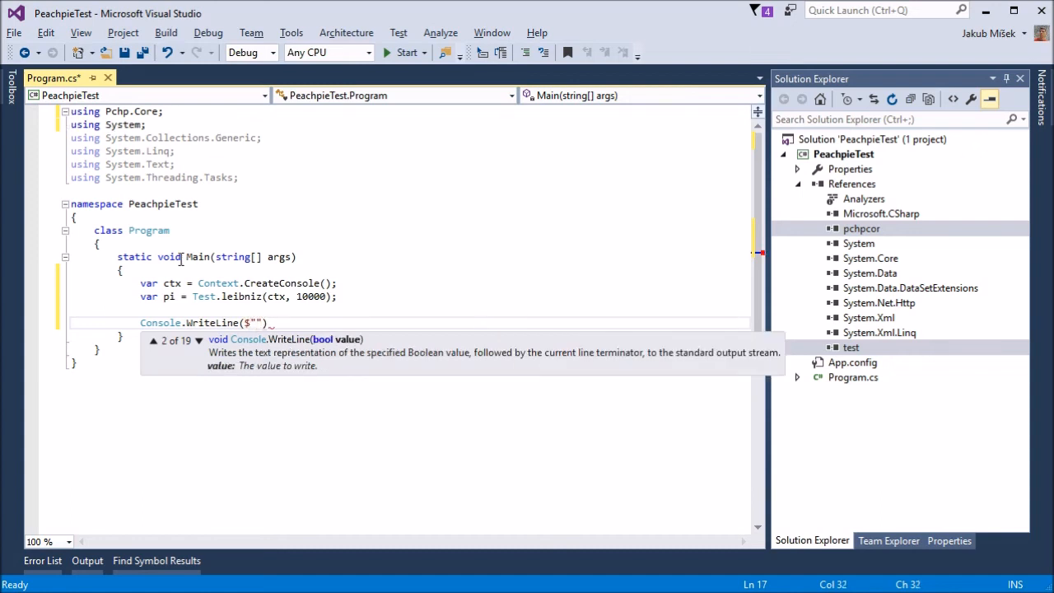
{"action": "type", "text": "Pi is"}
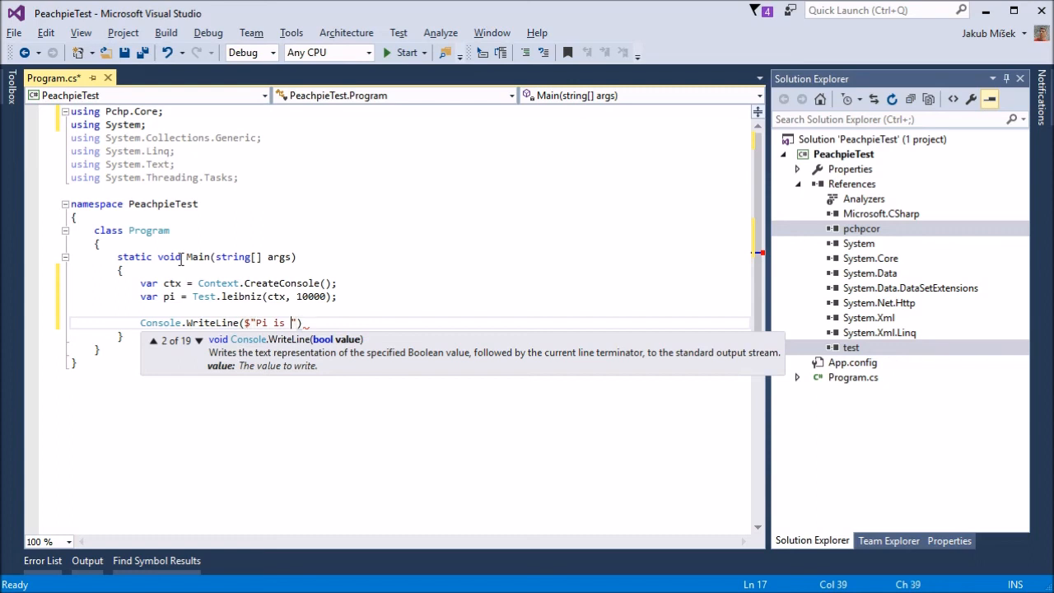
{"action": "type", "text": "{pi"}
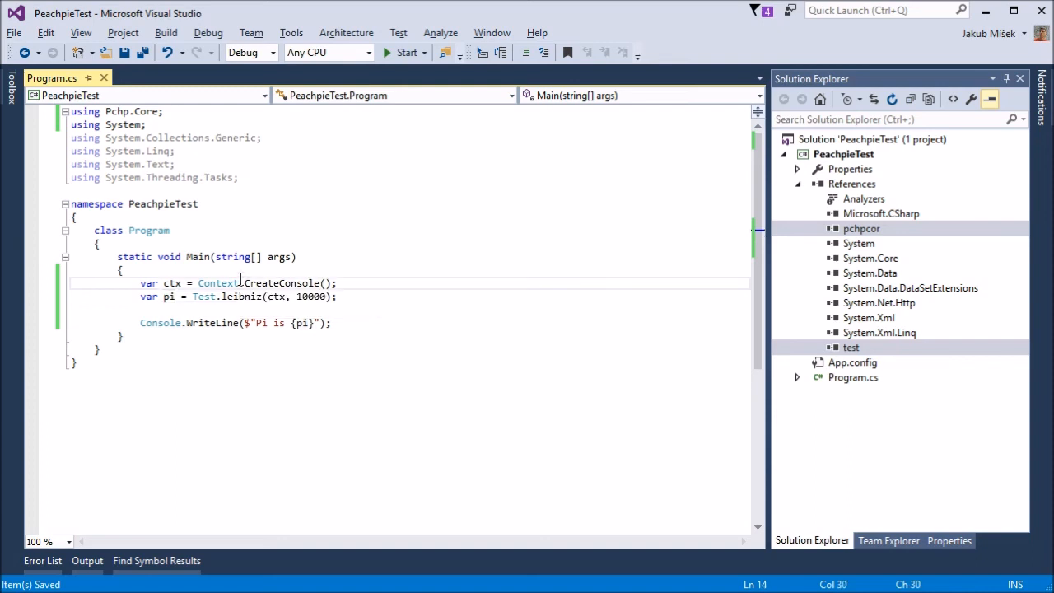
Breakpoint the ctx line, debug to see pi = 3.1416926435905346, then stop debugging.
{"action": "left_click", "coordinate": [32, 283]}
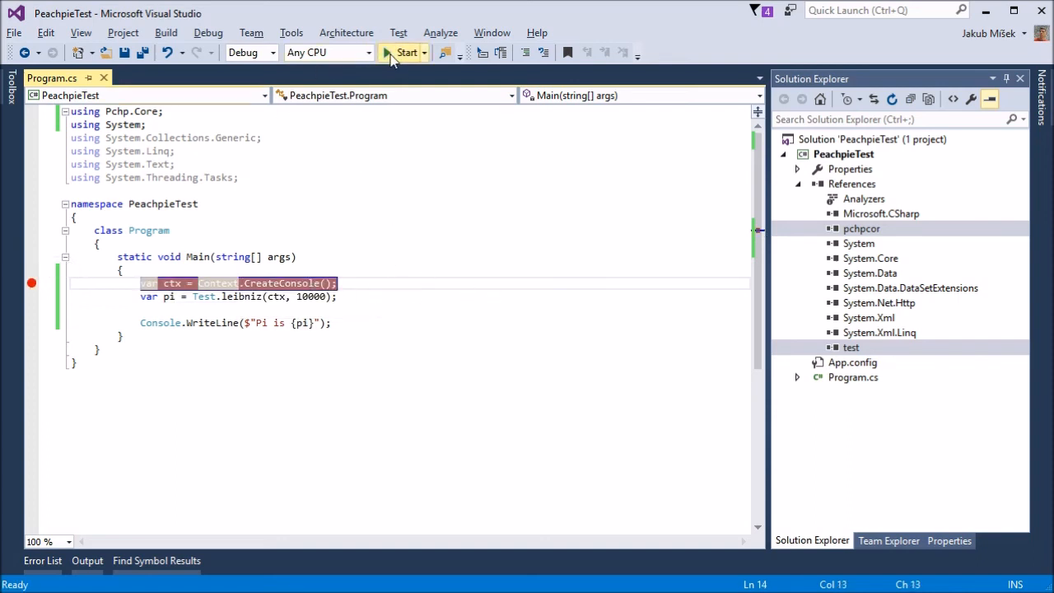
{"action": "left_click", "coordinate": [406, 52]}
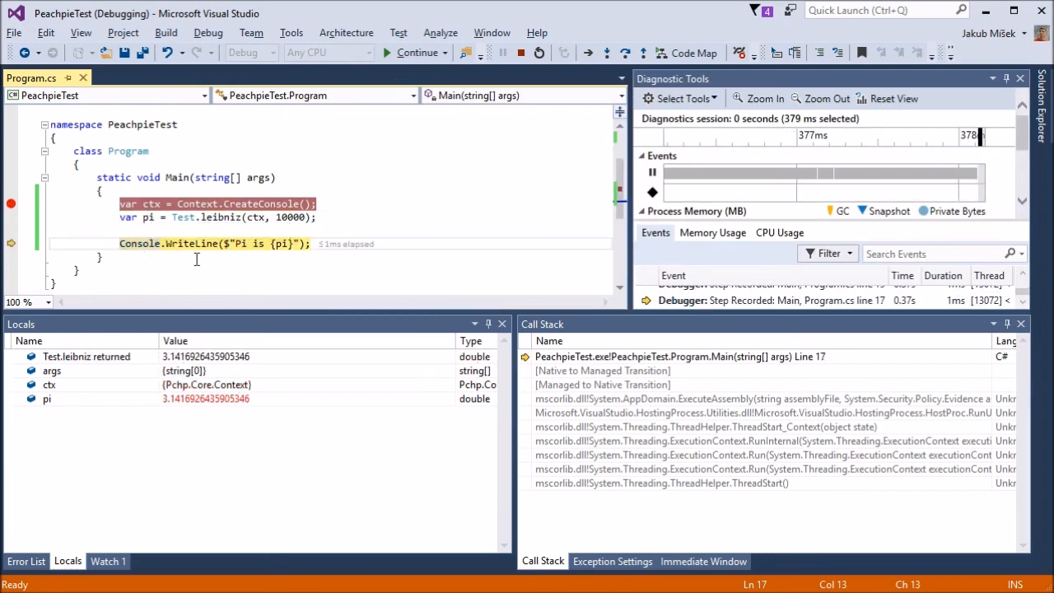
{"action": "left_click", "coordinate": [519, 52]}
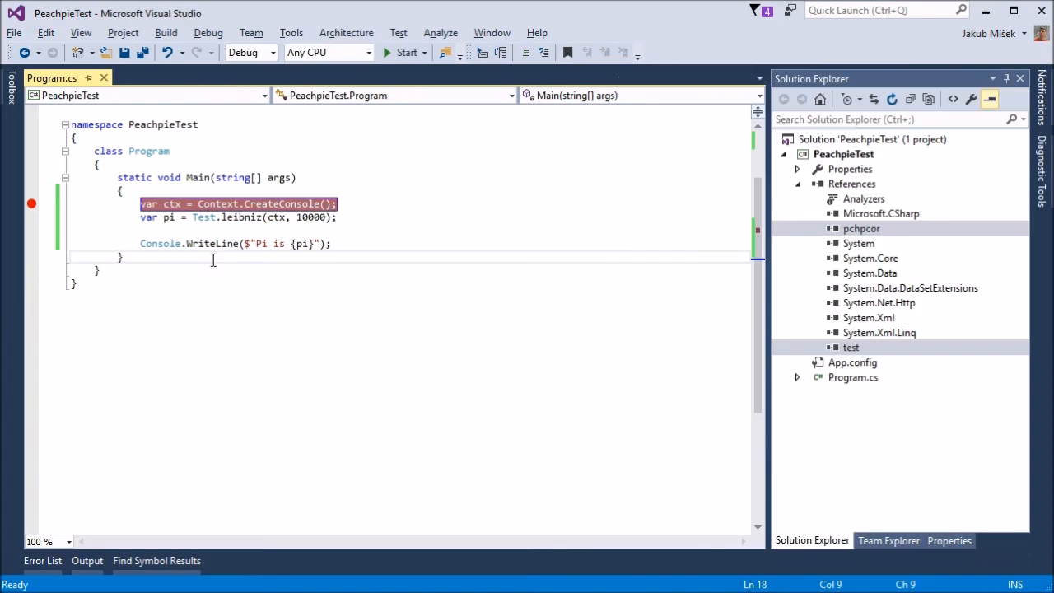
{"action": "mouse_move", "coordinate": [349, 215]}
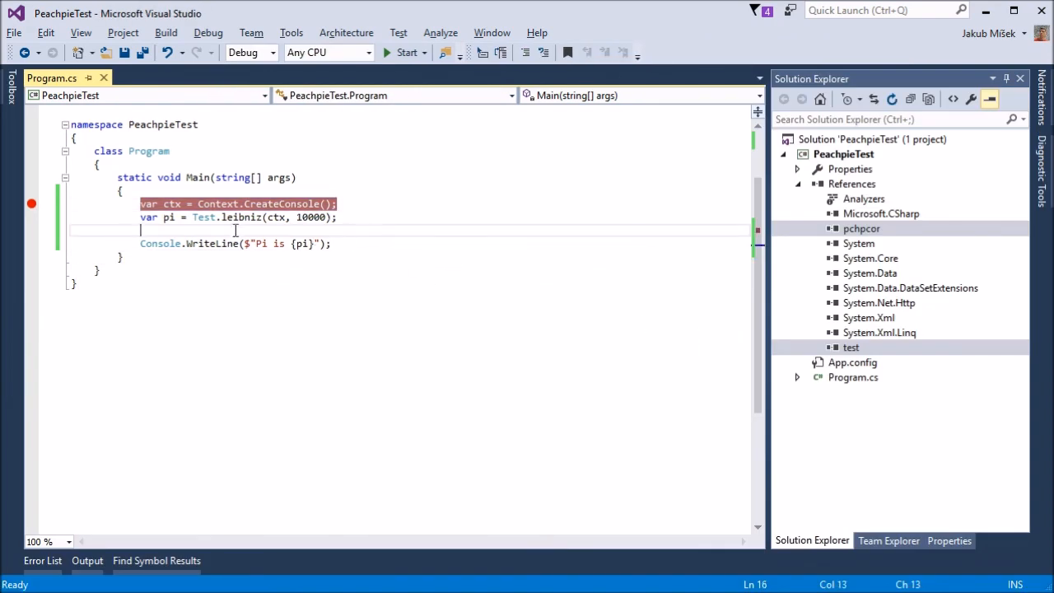
{"action": "mouse_move", "coordinate": [241, 216]}
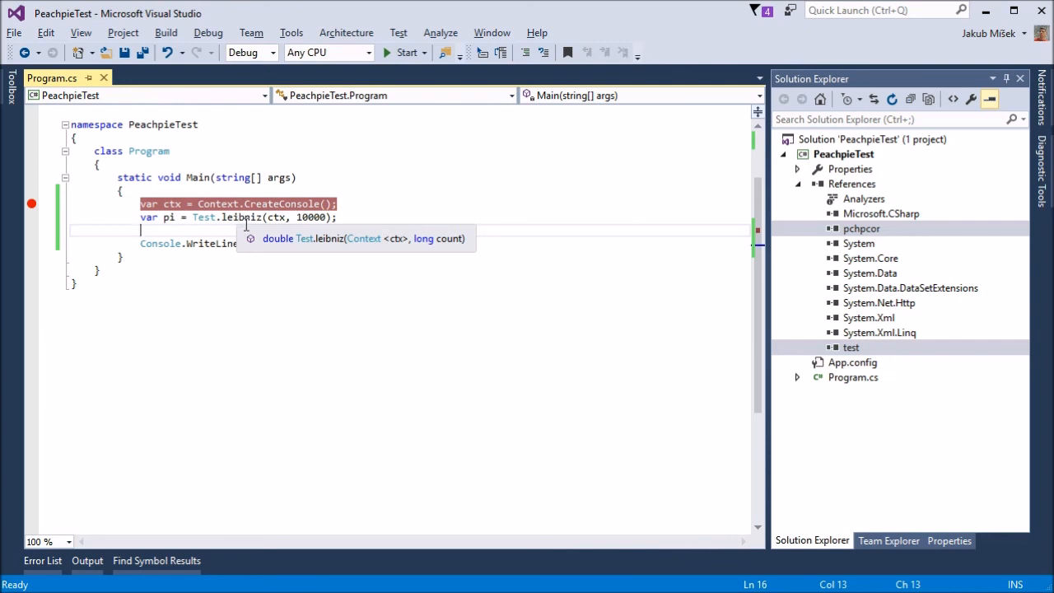